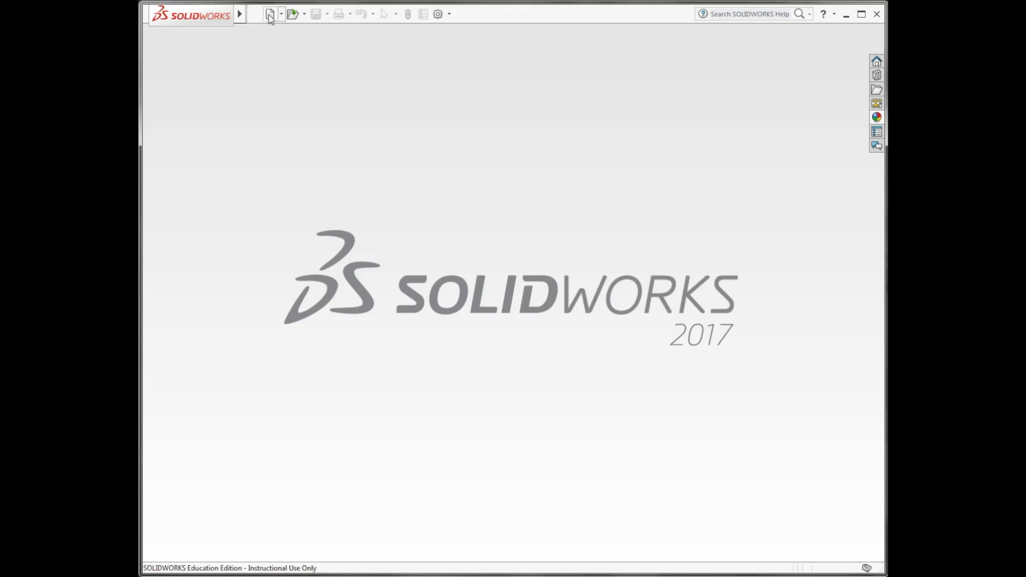
- Create a new empty Assembly document from the New SOLIDWORKS Document dialog
click(270, 14)
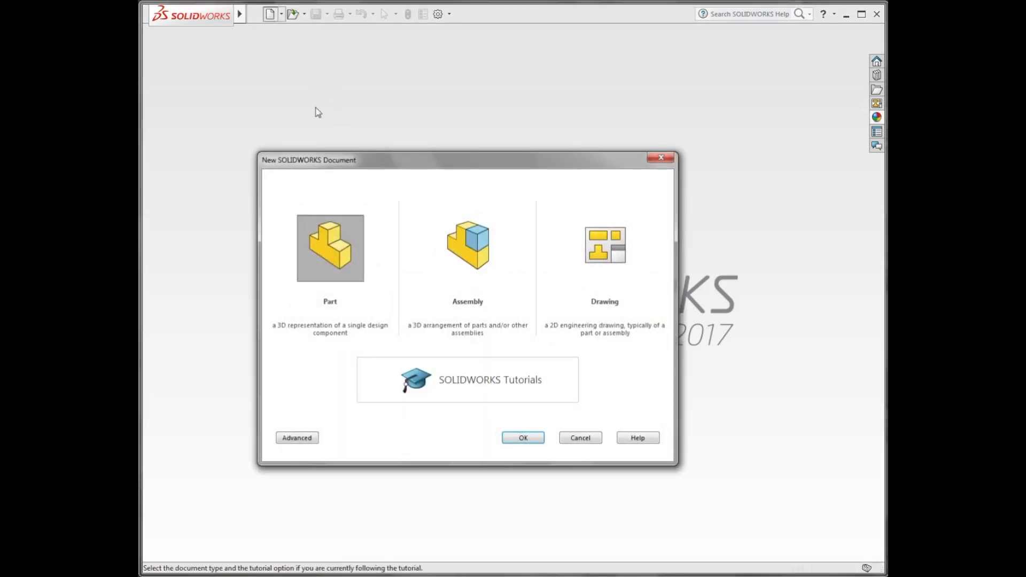
click(467, 248)
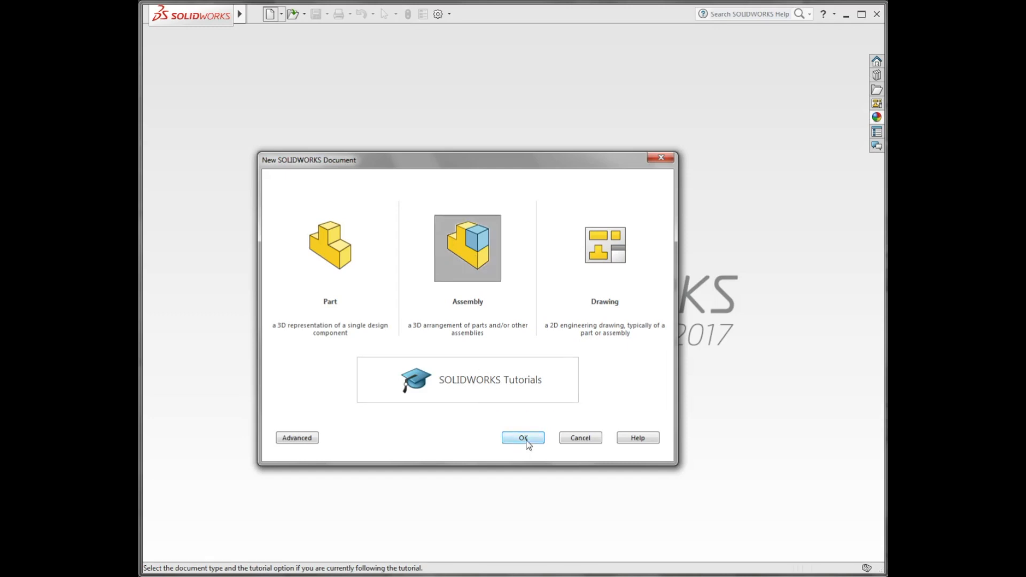
click(524, 438)
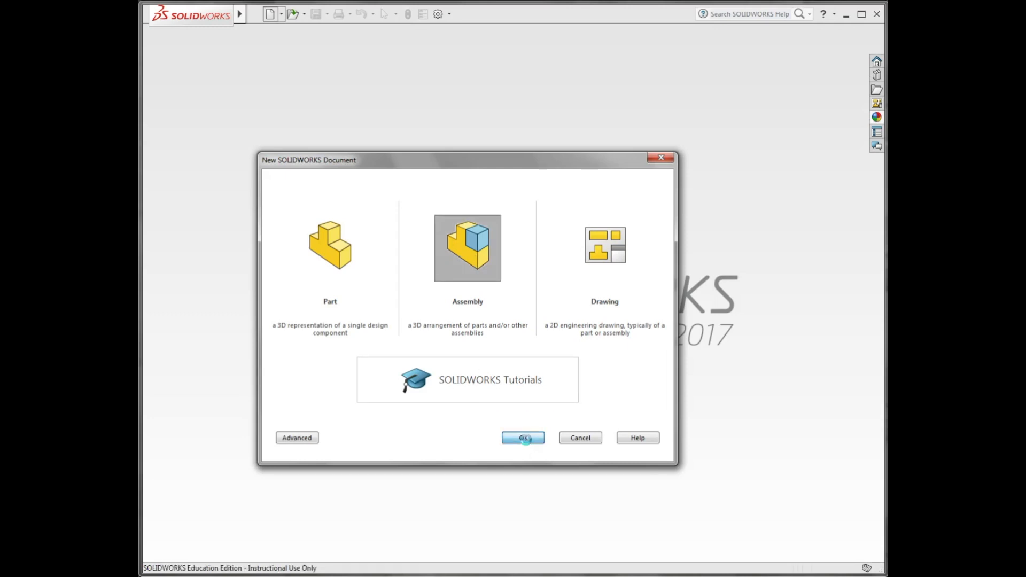
click(523, 438)
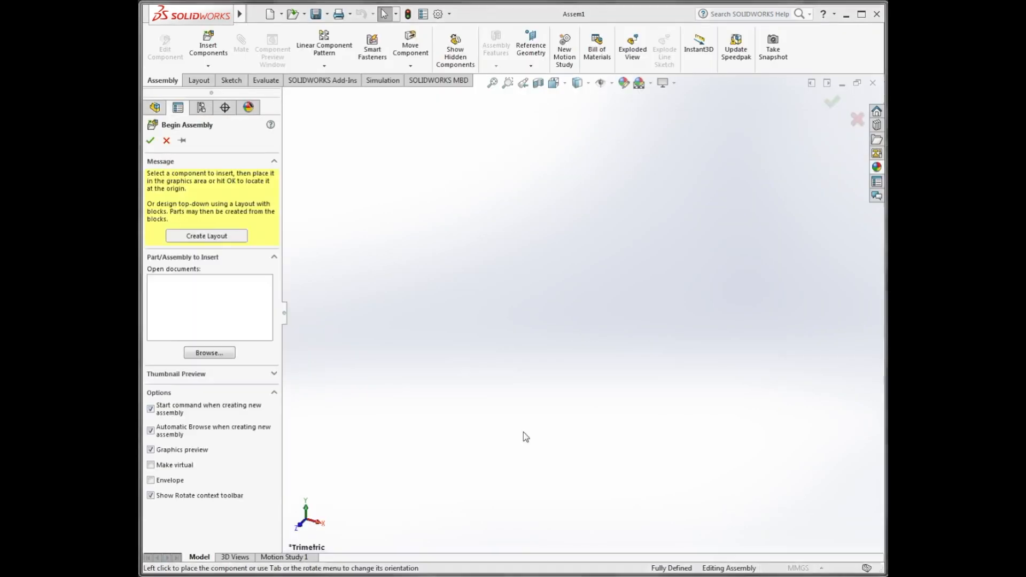
- Insert Double Building Block Blue from Begin Assembly and place it as the fixed base component
click(210, 353)
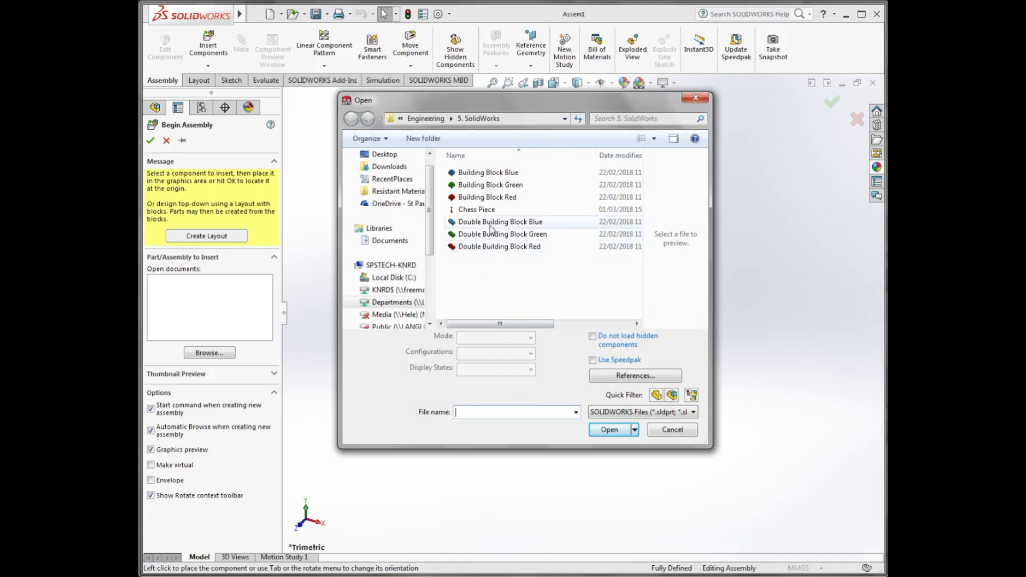
click(501, 222)
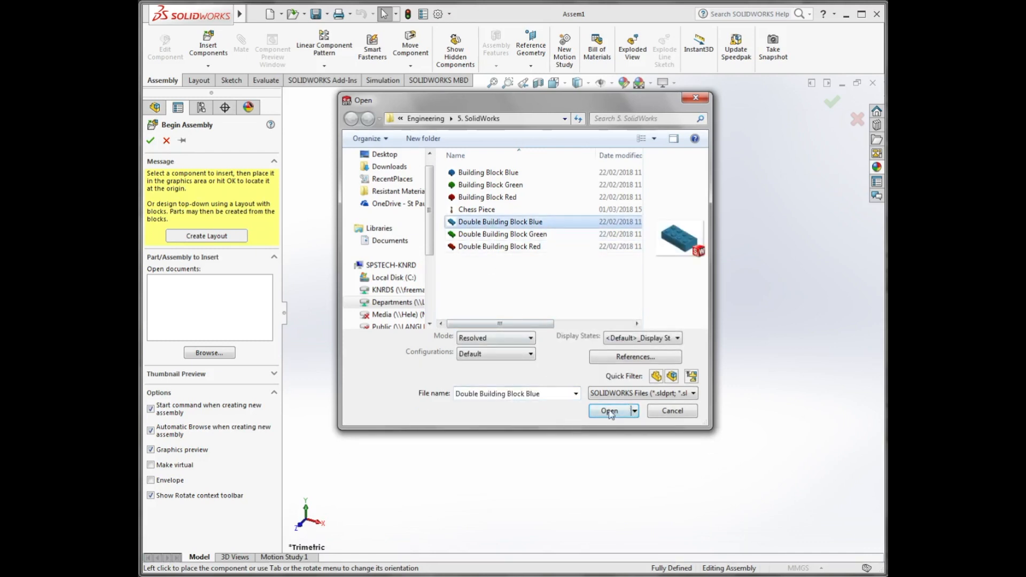
click(609, 410)
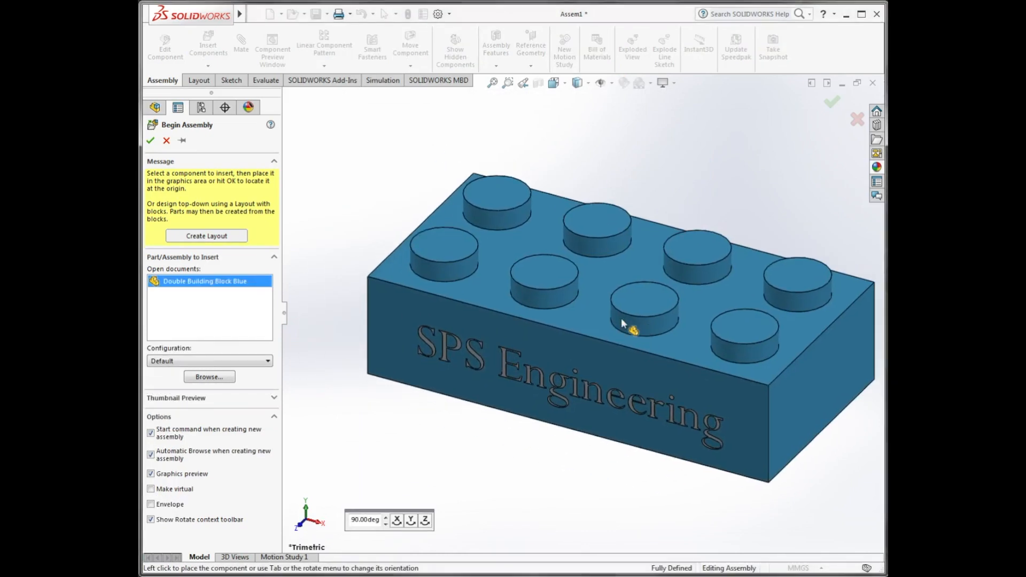
click(150, 142)
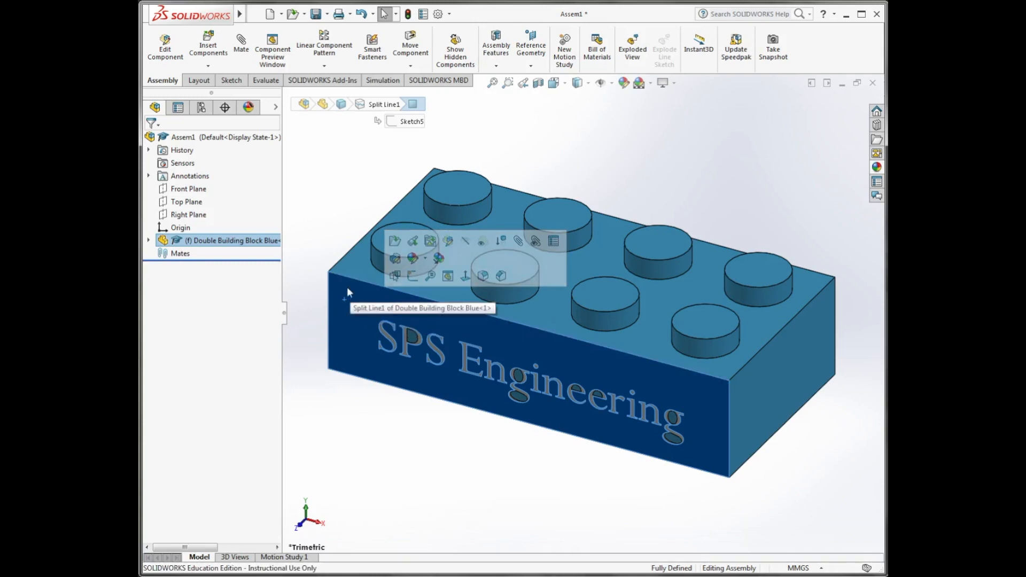
right_click(397, 275)
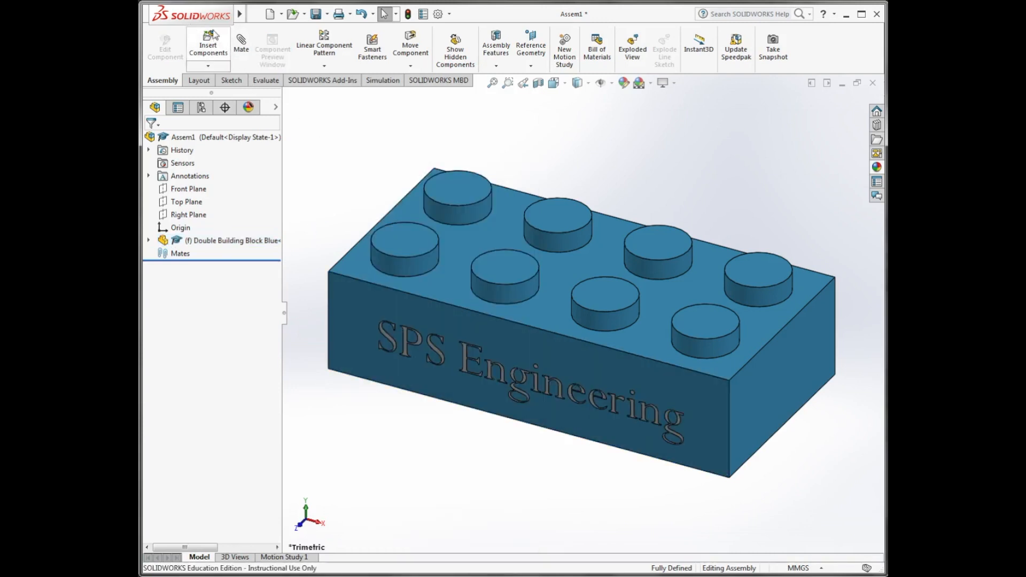
- Insert Double Building Block Red into the assembly above the blue block
click(207, 43)
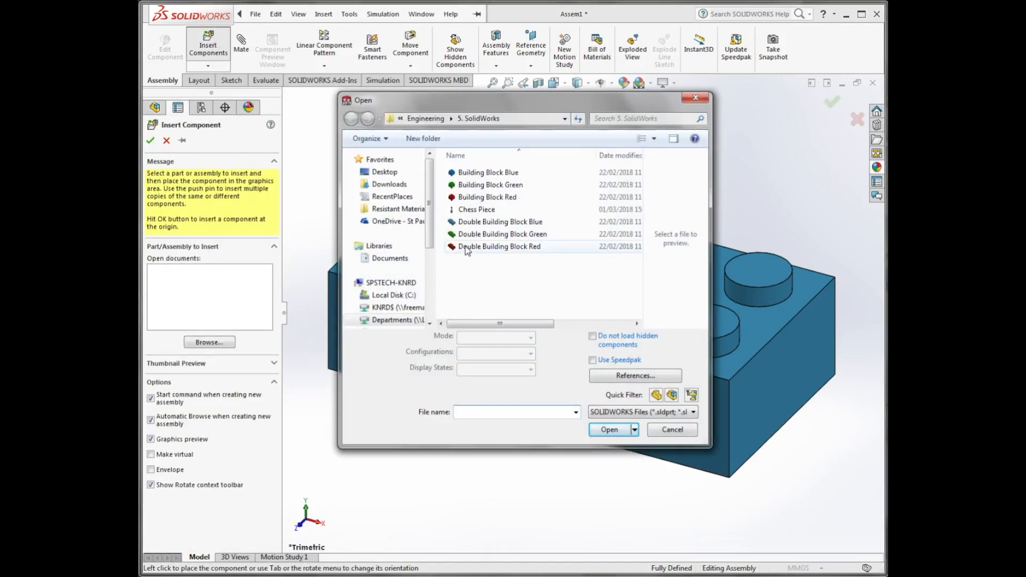
double_click(500, 246)
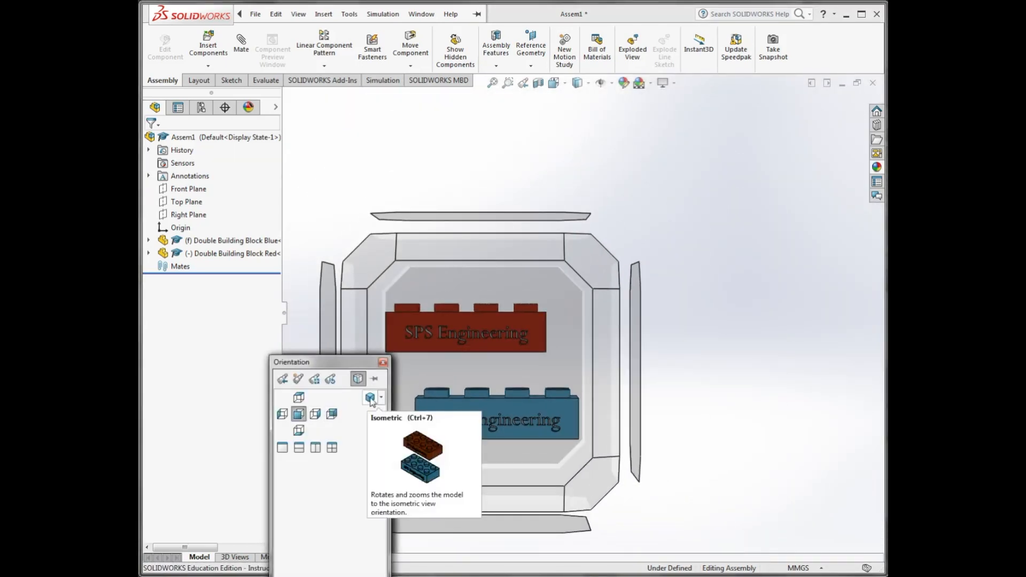
- In isometric view, freely rotate the red block to match the blue block's orientation
click(367, 397)
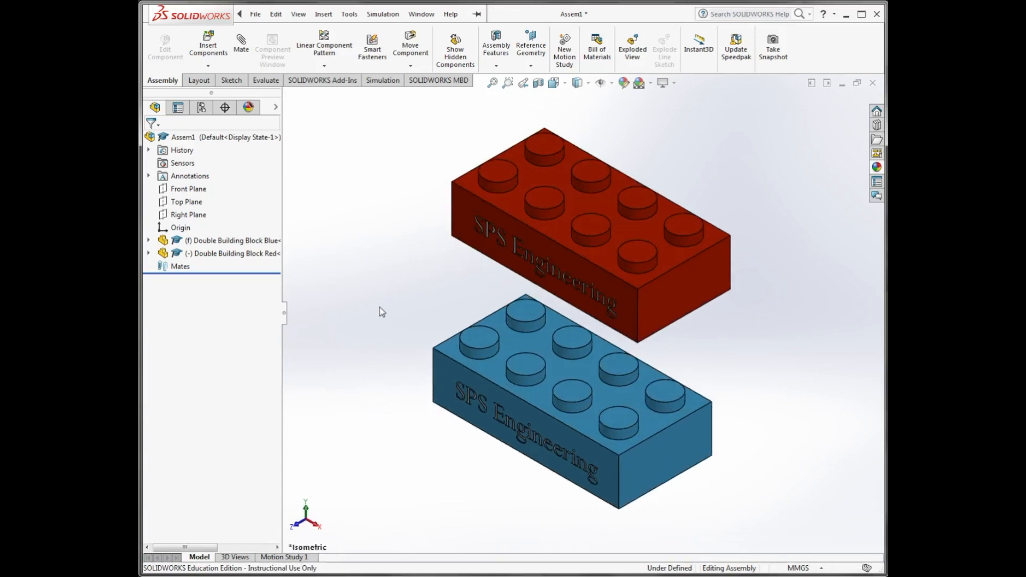
mouse_move(410, 42)
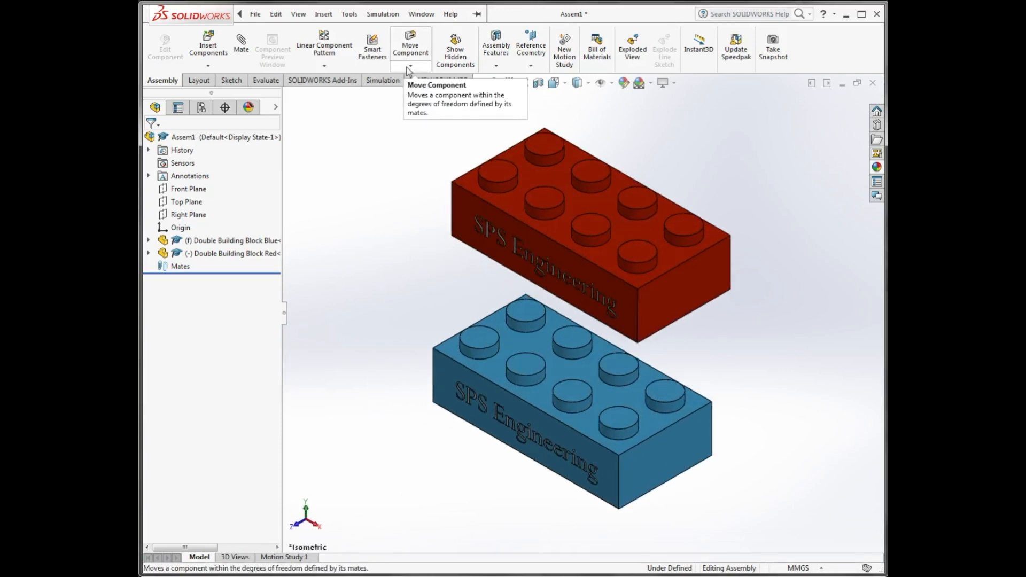
click(410, 67)
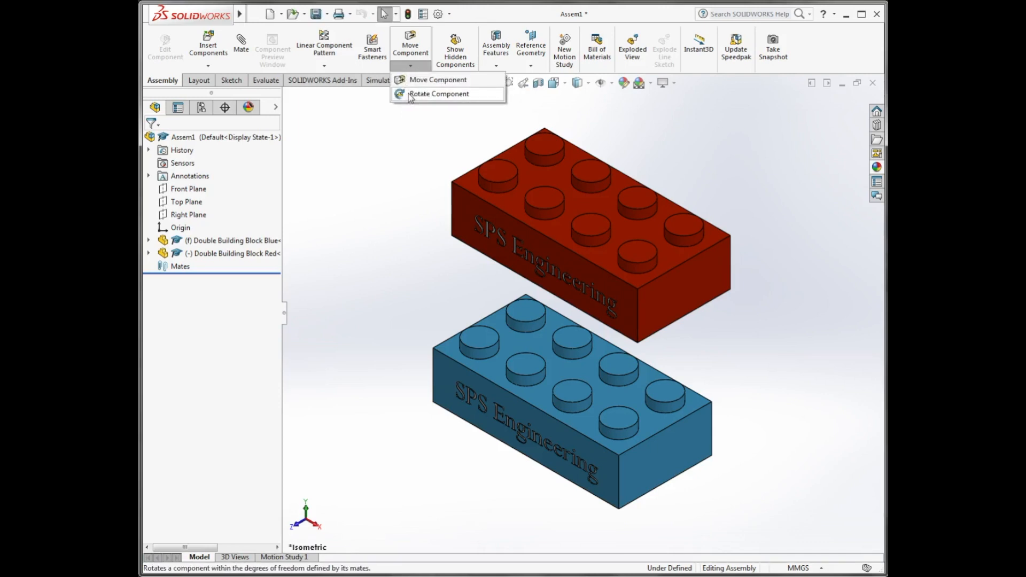
click(439, 94)
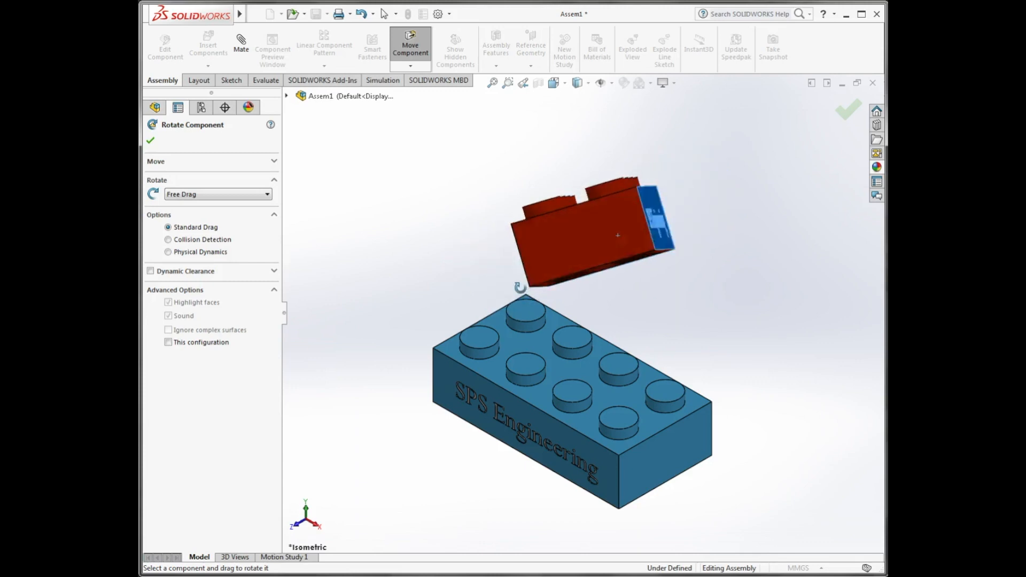
drag(617, 234, 587, 270)
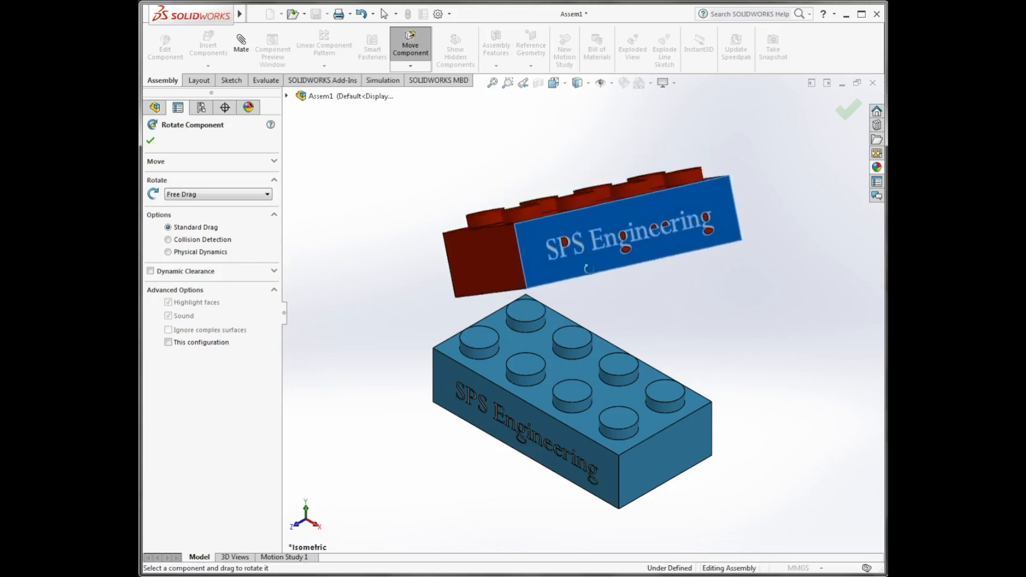
drag(576, 229, 576, 216)
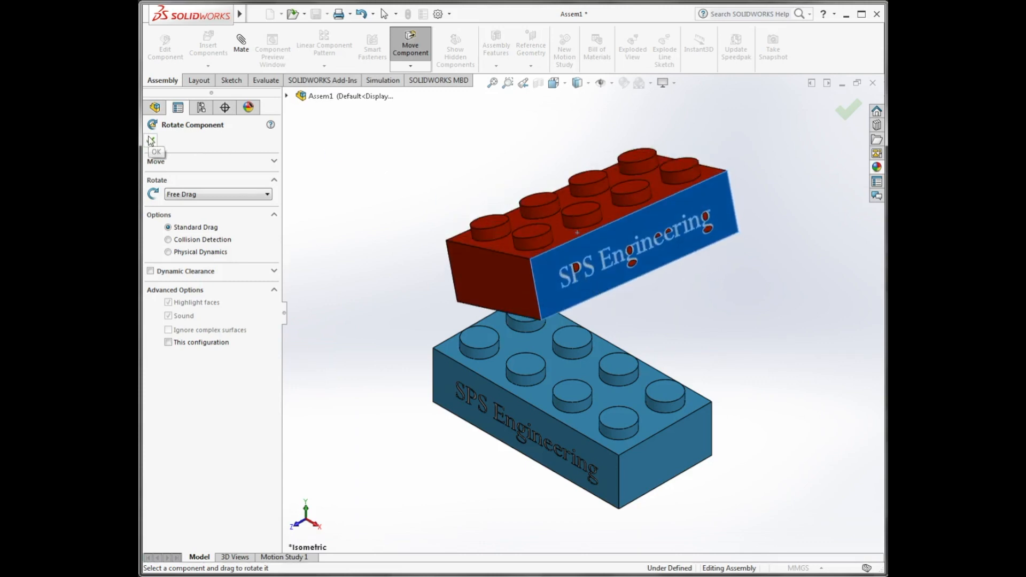
click(150, 139)
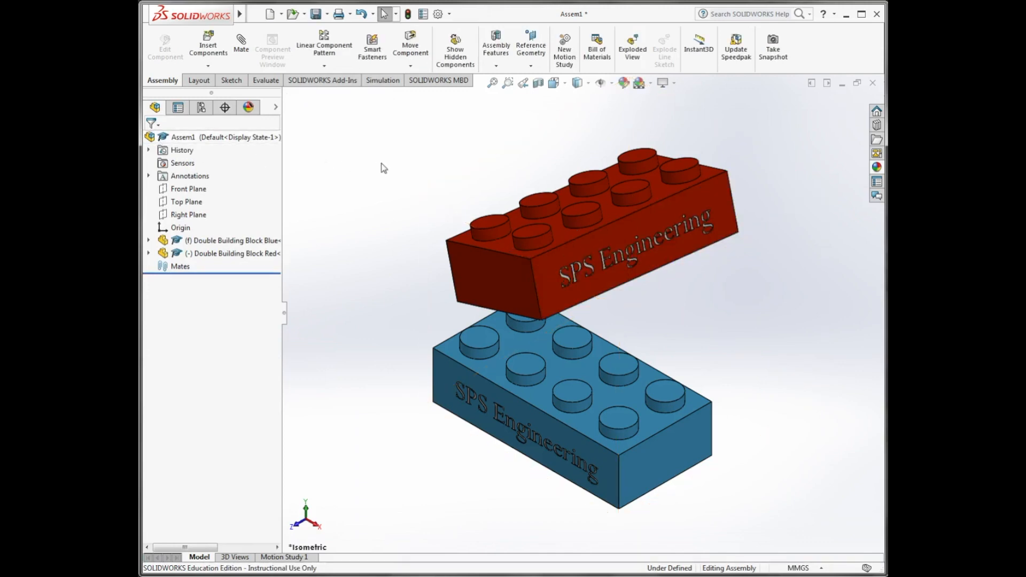
mouse_move(382, 192)
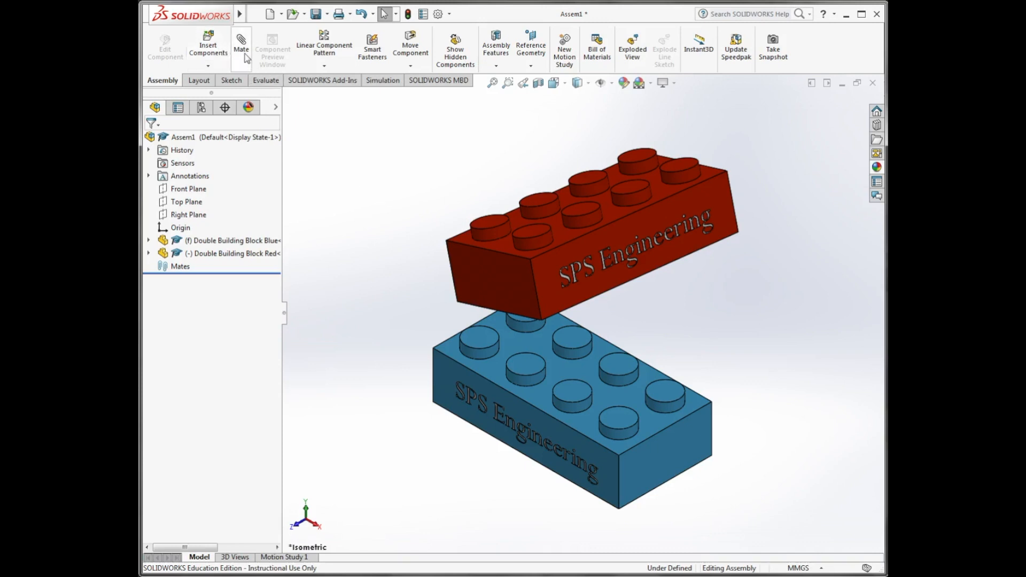
- Mate the blue block's top face to the red block's underside as Coincident, after trying Parallel and Perpendicular
click(242, 44)
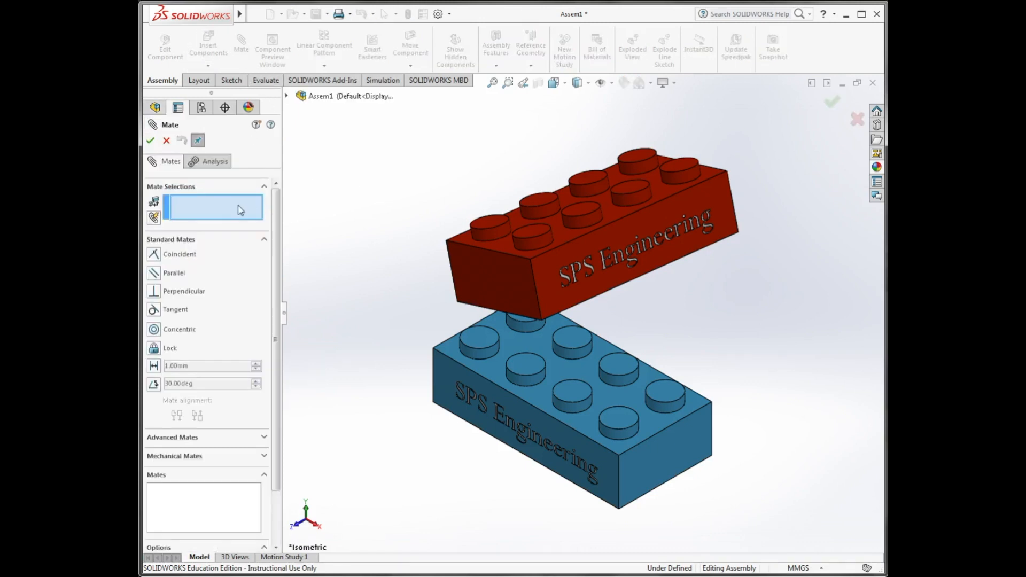
mouse_move(222, 211)
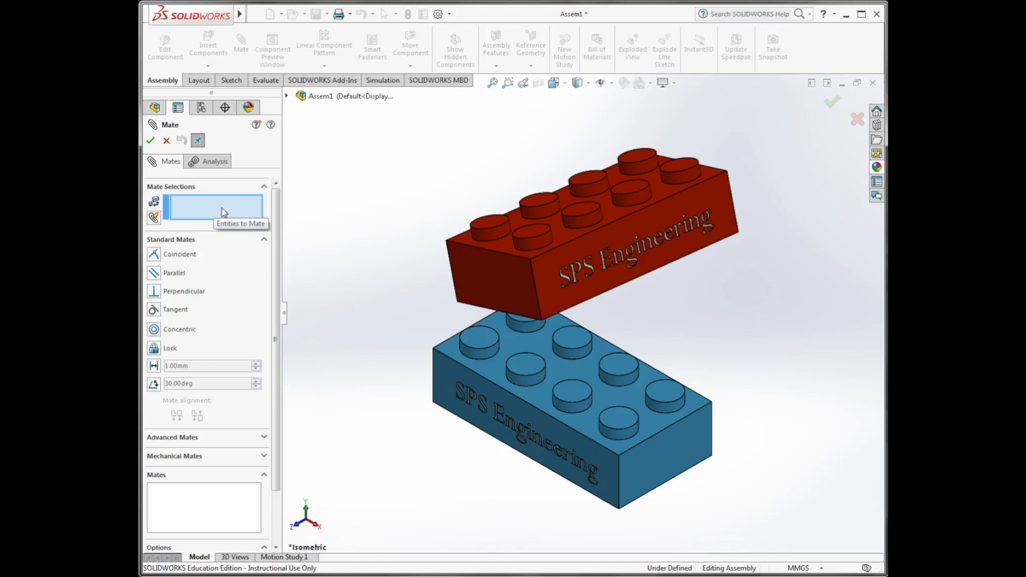
click(455, 374)
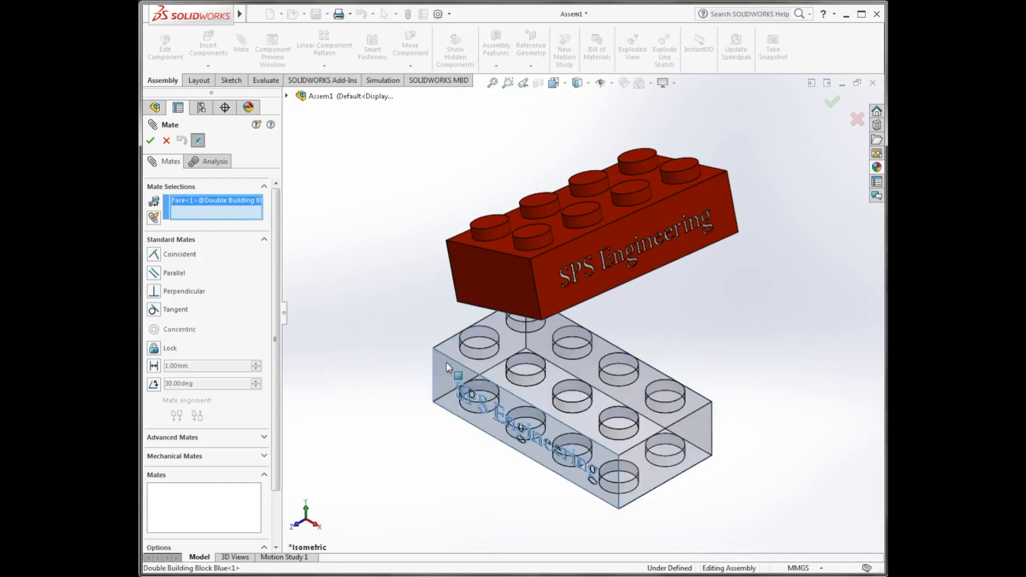
mouse_move(466, 279)
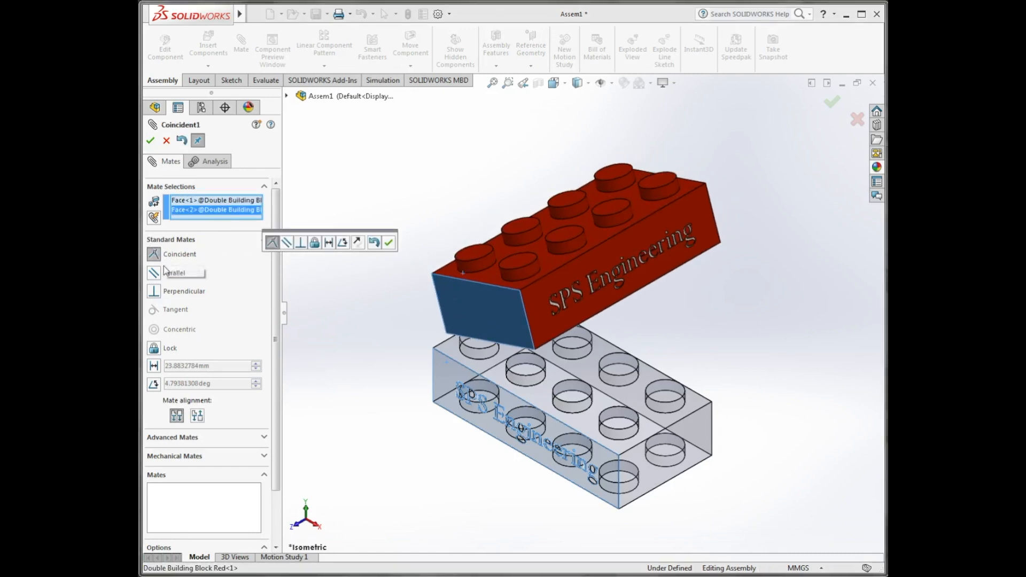
mouse_move(163, 276)
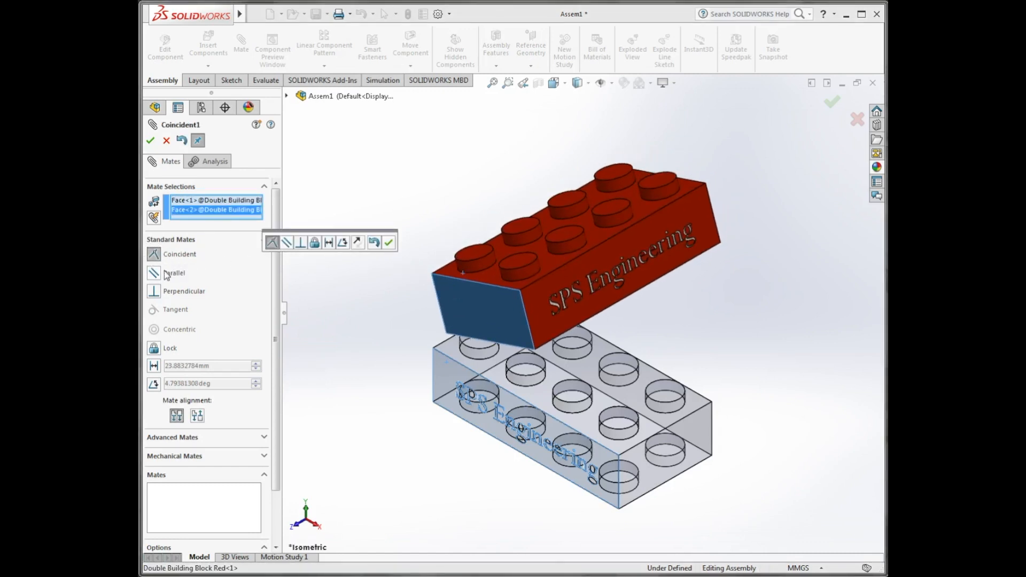
mouse_move(160, 274)
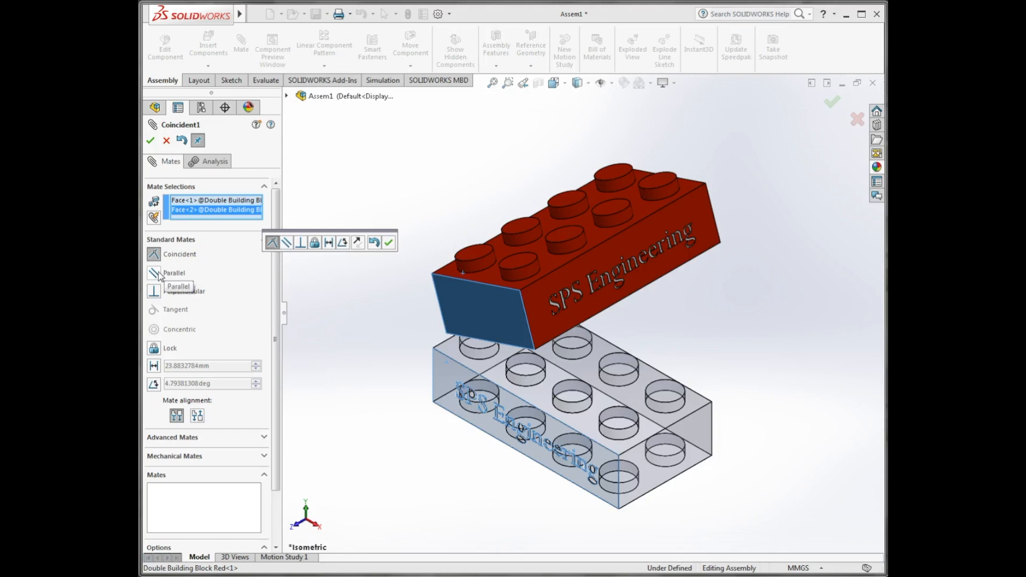
click(154, 272)
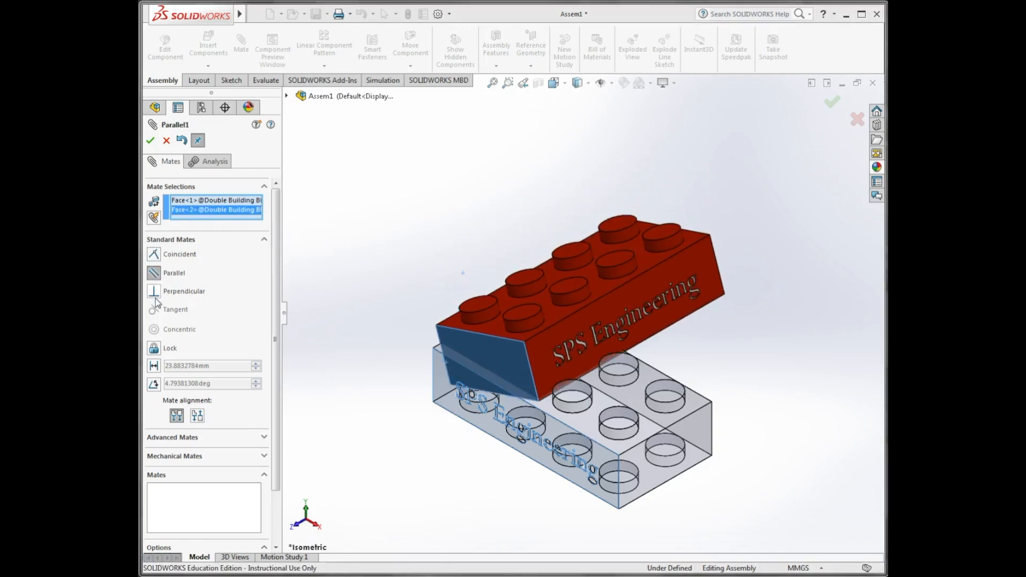
click(153, 291)
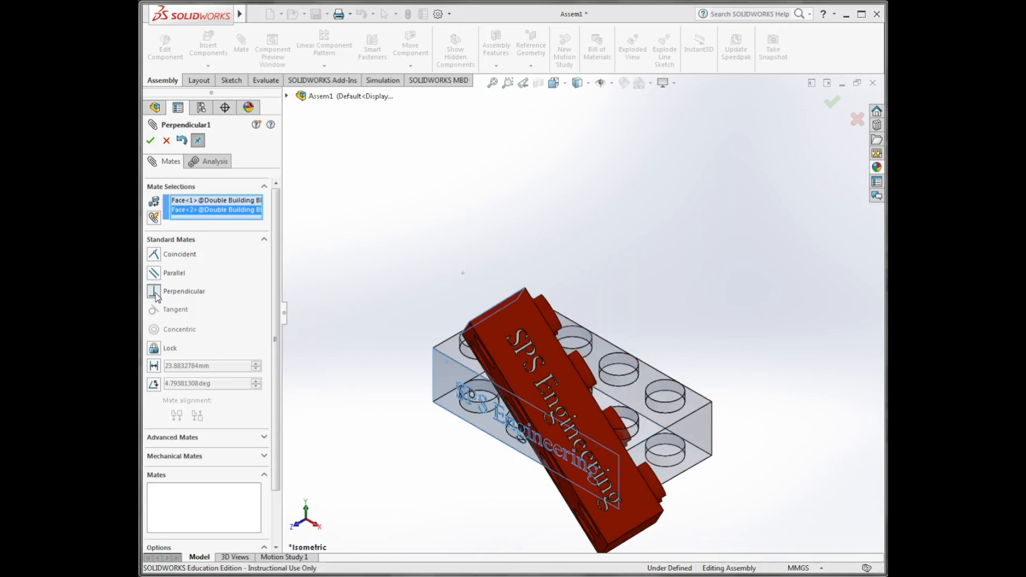
click(184, 291)
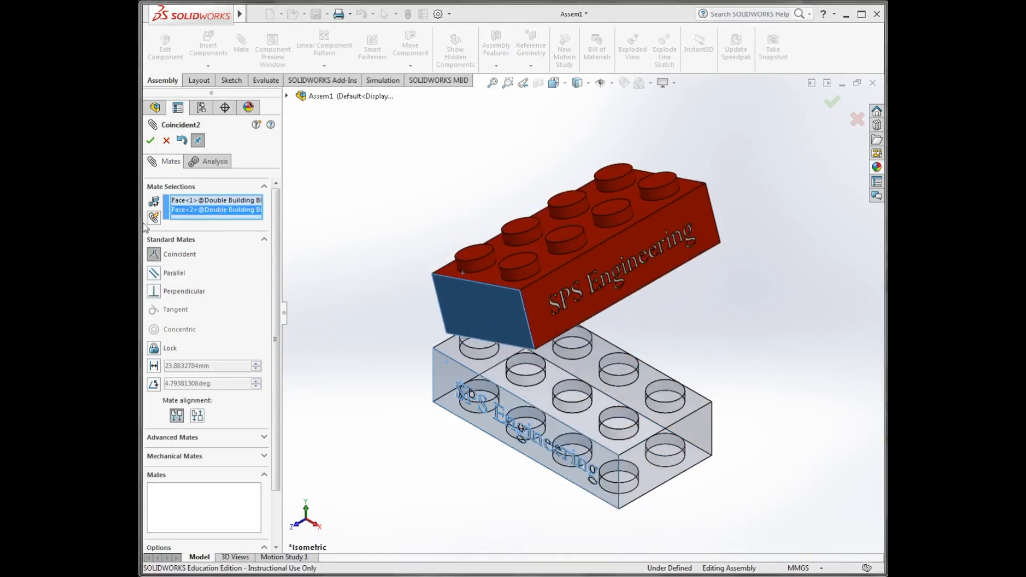
click(150, 141)
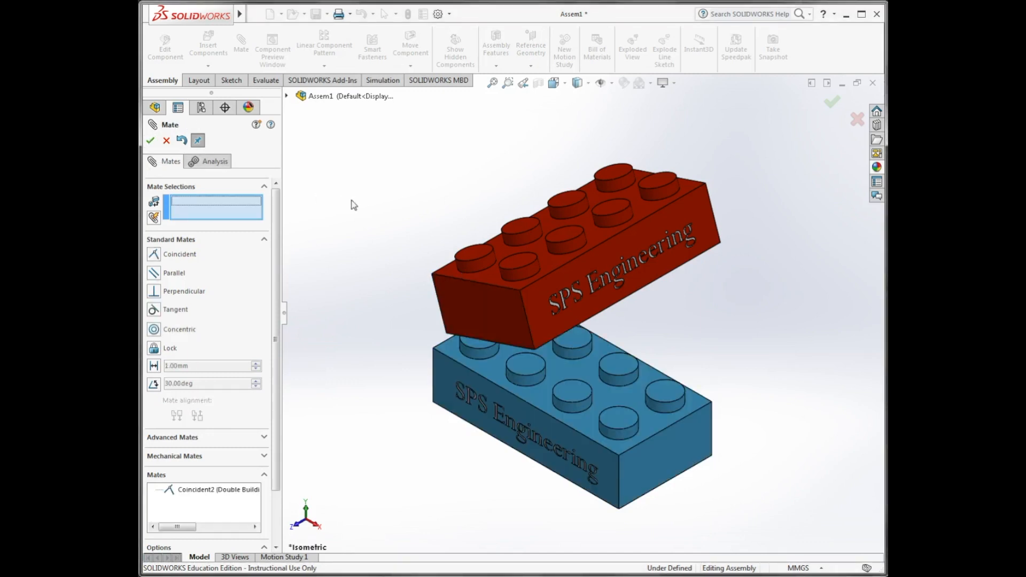
- Accept the mate and close the Mate PropertyManager, then bring up View Orientation
click(150, 141)
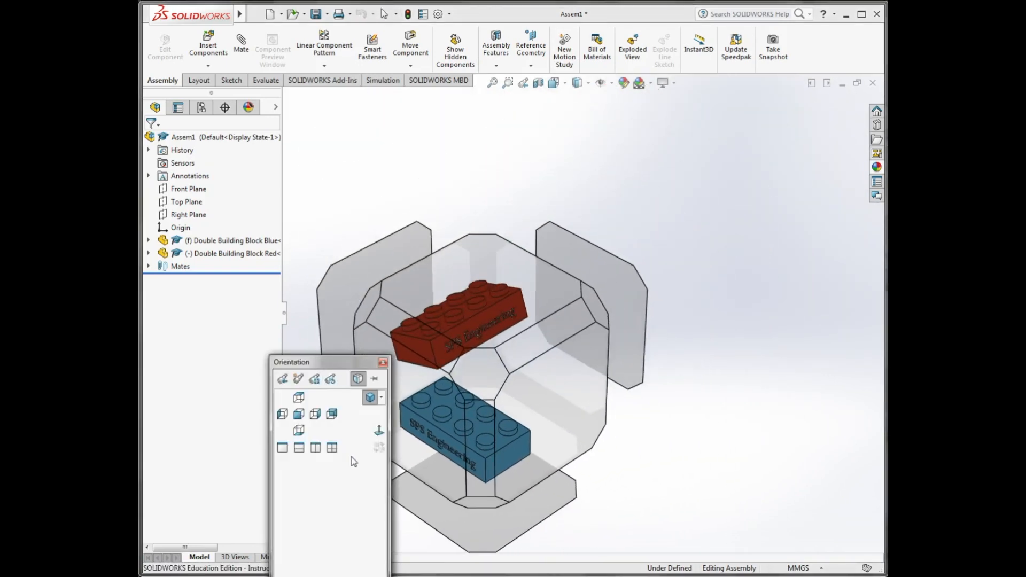
click(296, 397)
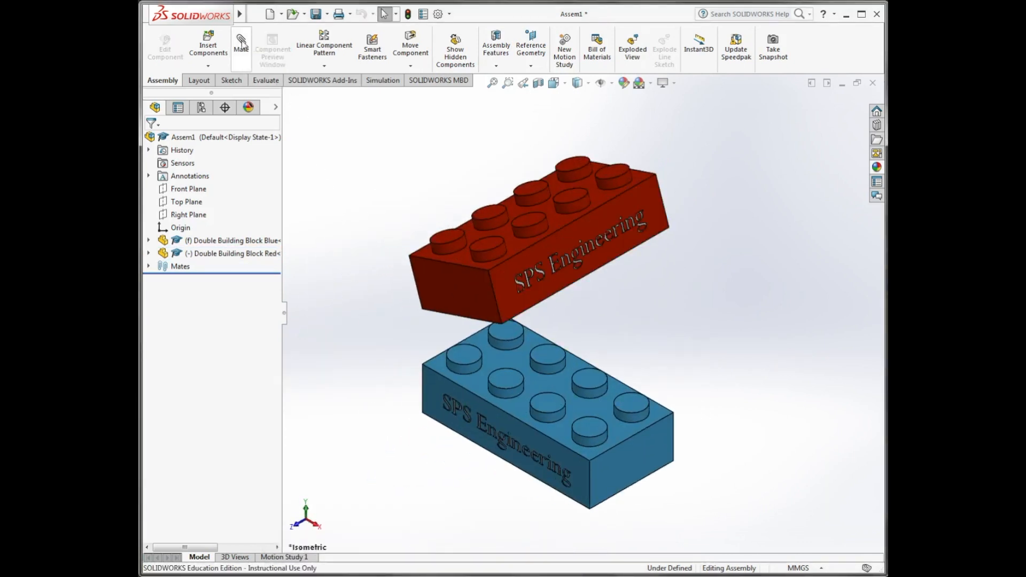
- Add a coincident mate between a red-block hole edge and a blue-block stud edge, fully defining the assembly
click(241, 45)
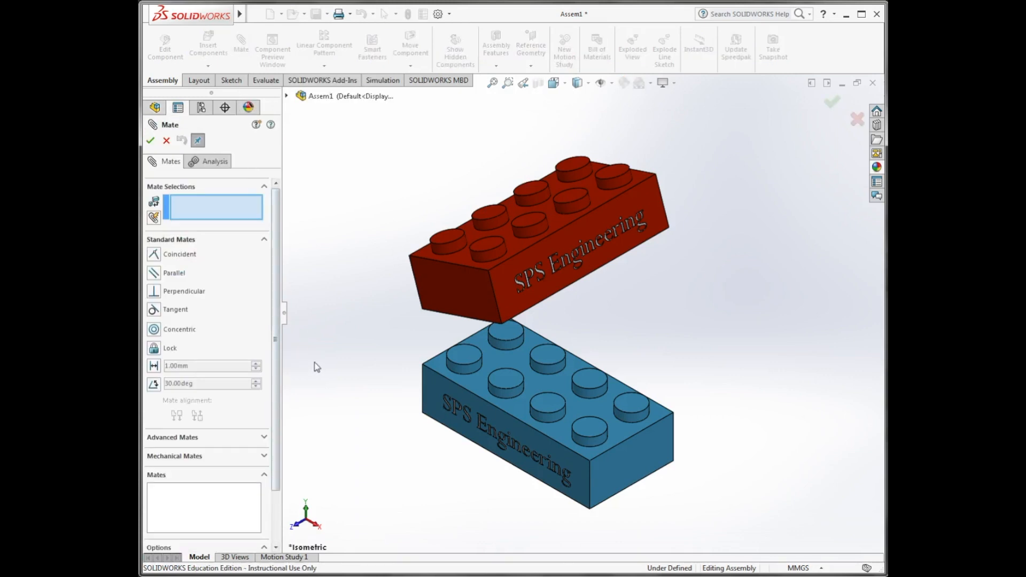
mouse_move(462, 368)
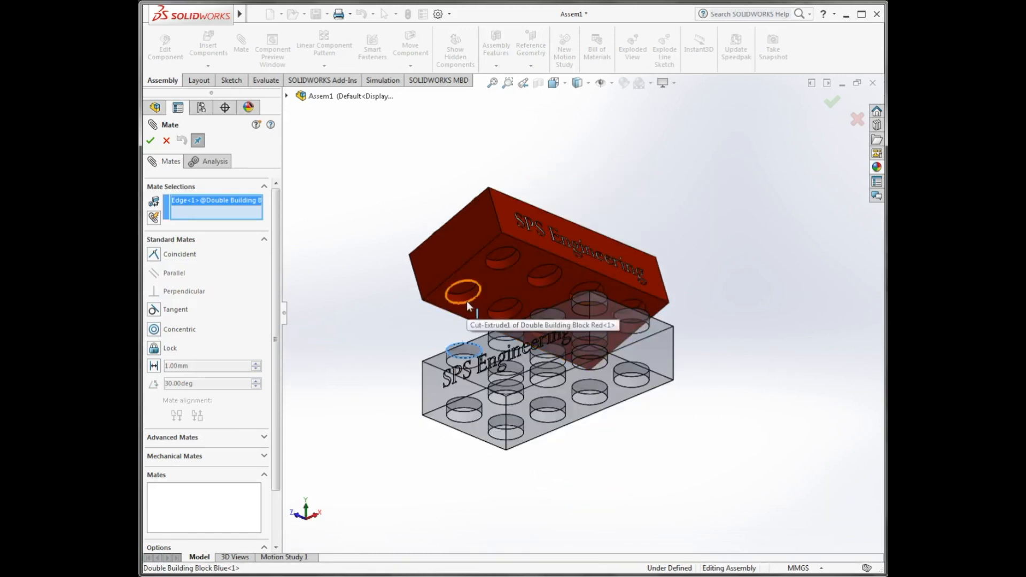
click(463, 354)
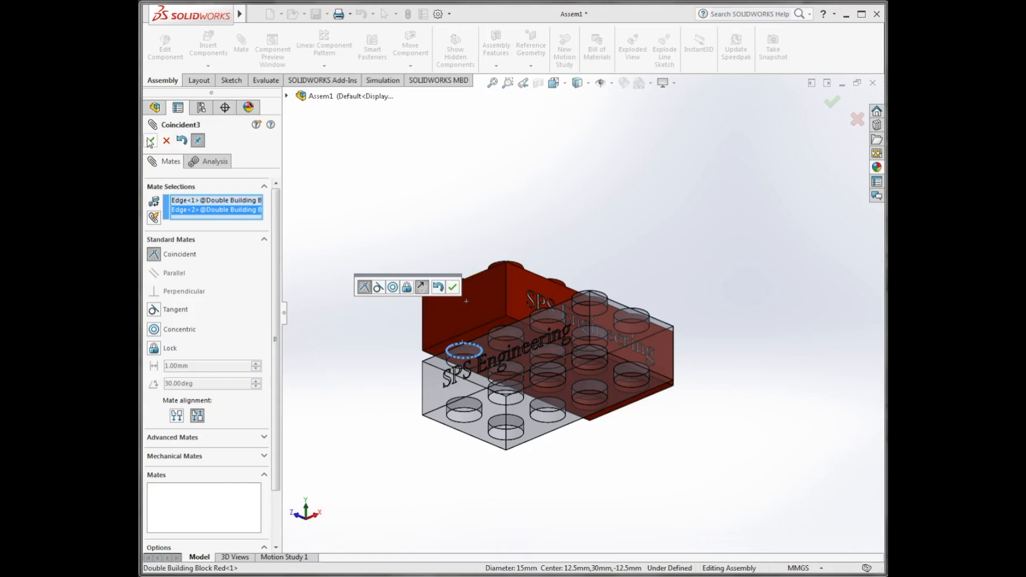
mouse_move(151, 141)
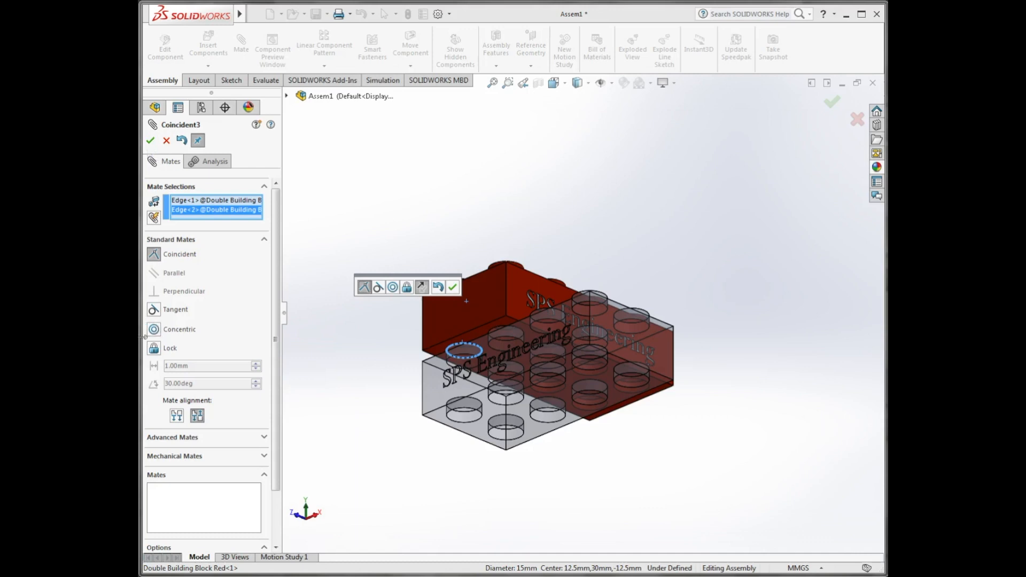
click(452, 287)
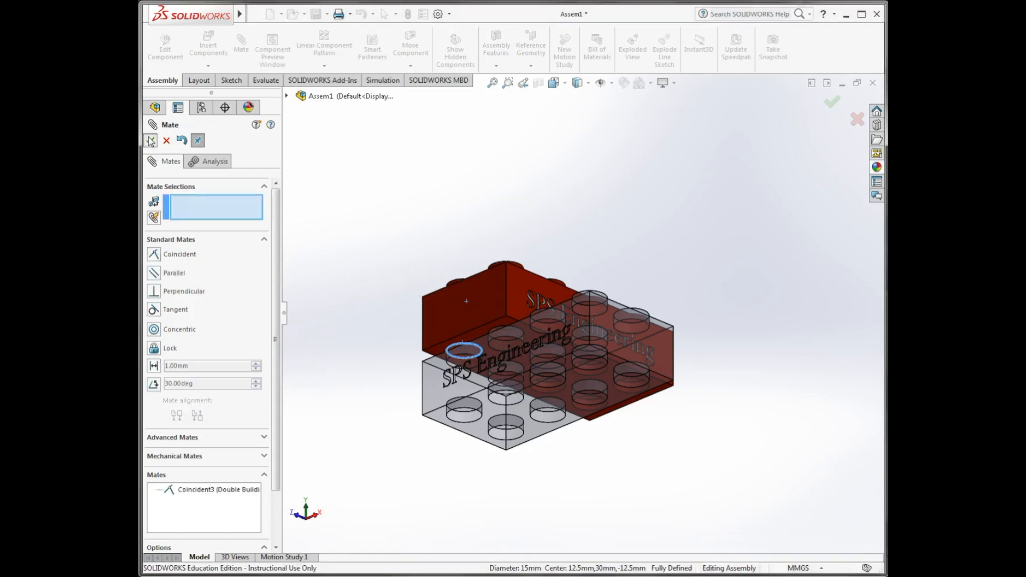
click(151, 141)
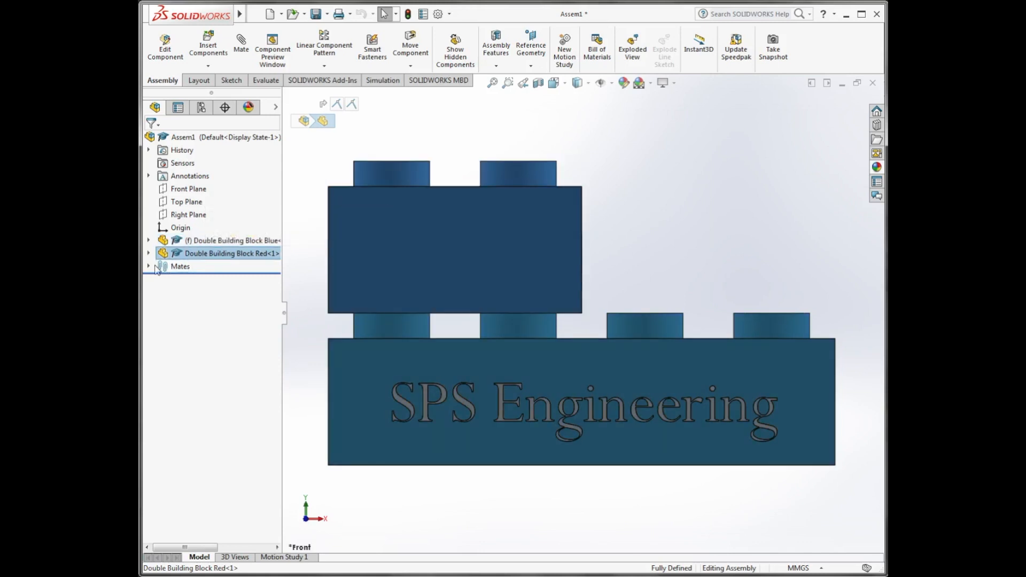
- Delete the Coincident3 mate from the Mates folder and confirm the deletion
click(147, 266)
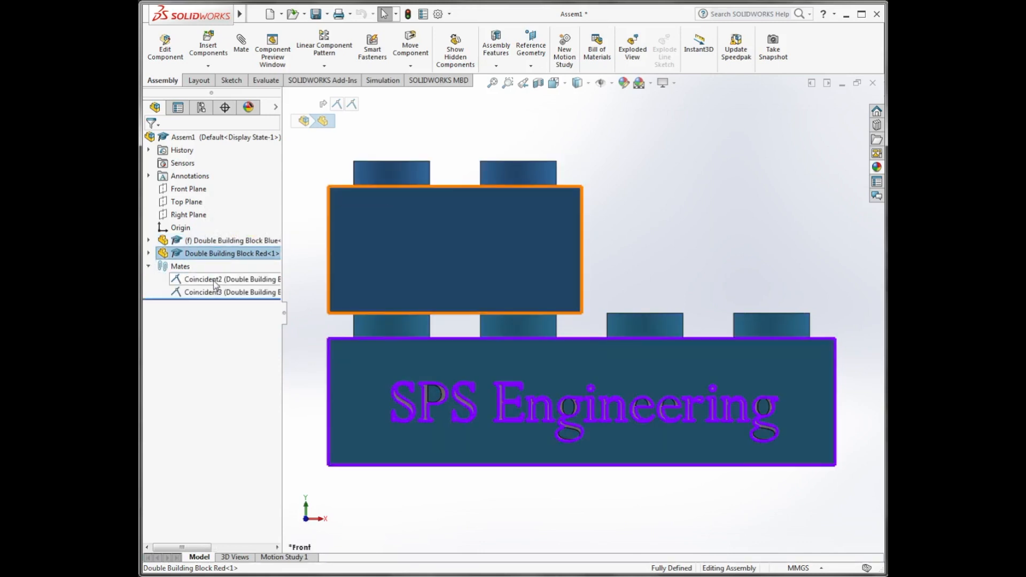
right_click(204, 291)
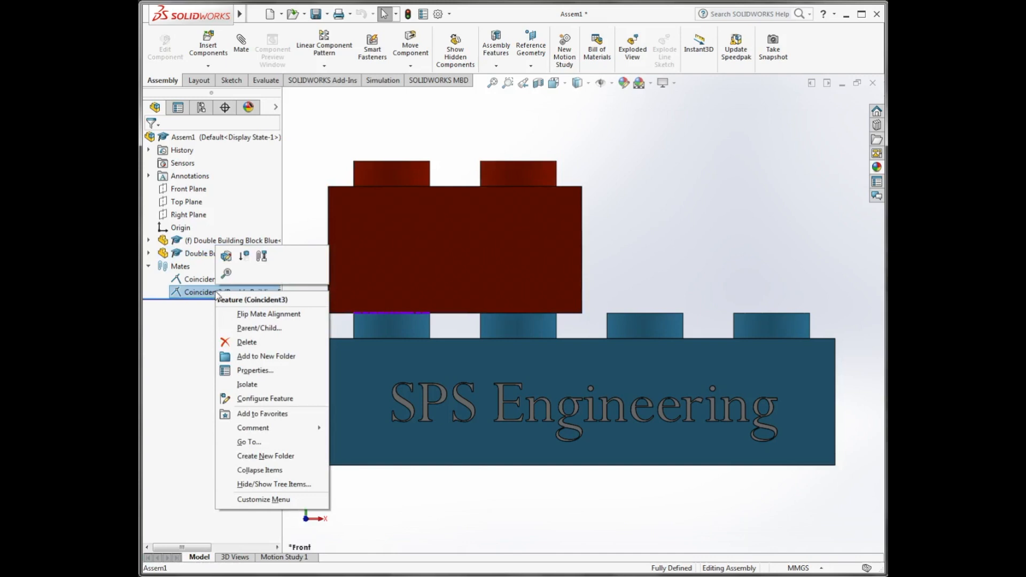
click(245, 342)
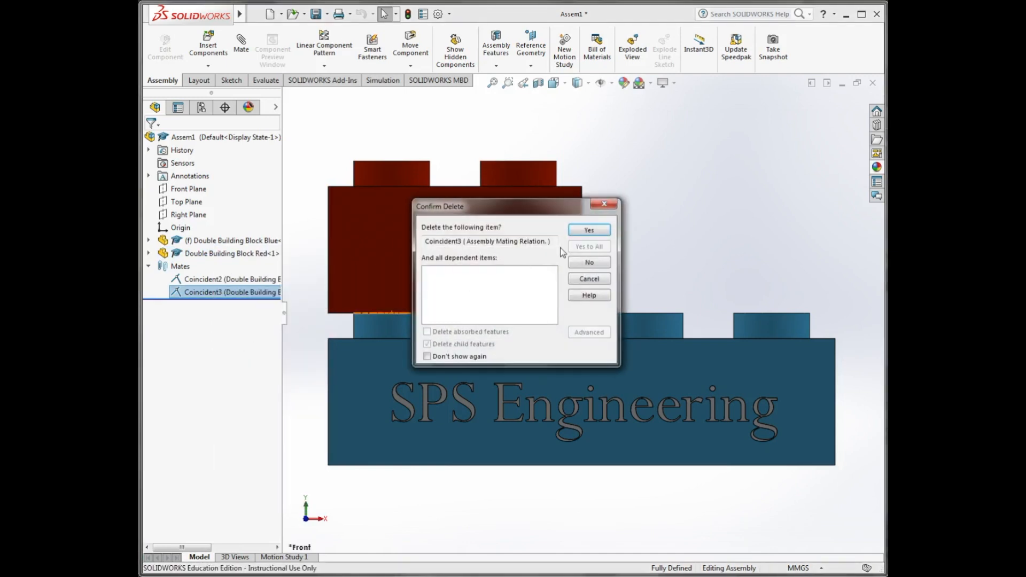
click(590, 230)
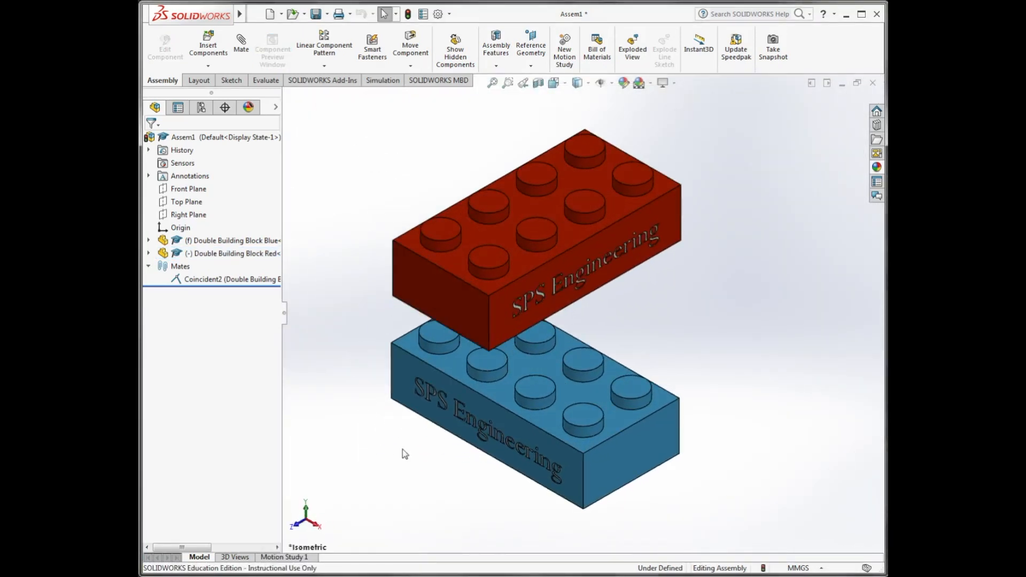
mouse_move(354, 203)
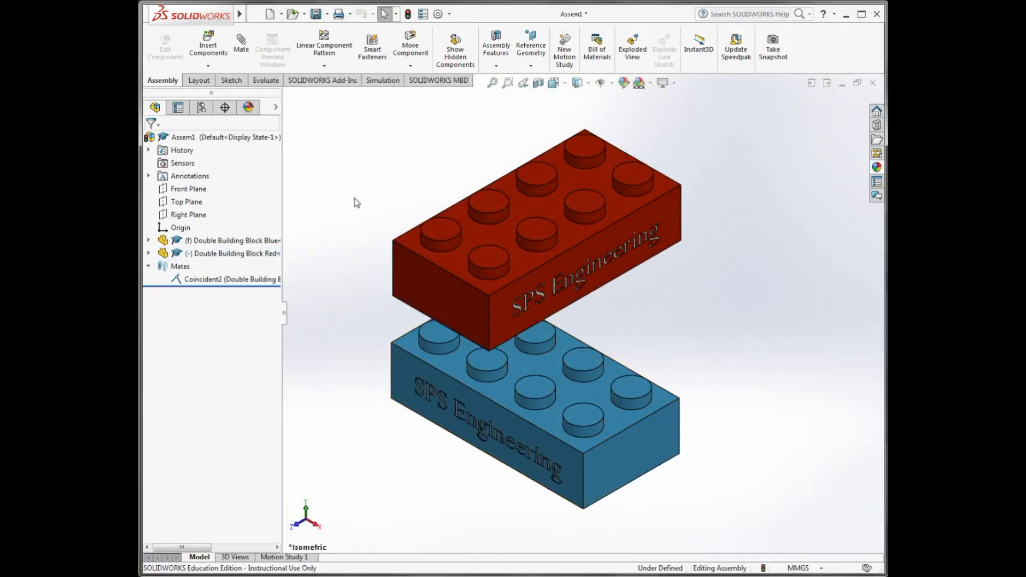
- Add a Concentric hole-to-stud mate and a Coincident face mate seating the red block half-offset on the blue block
click(241, 45)
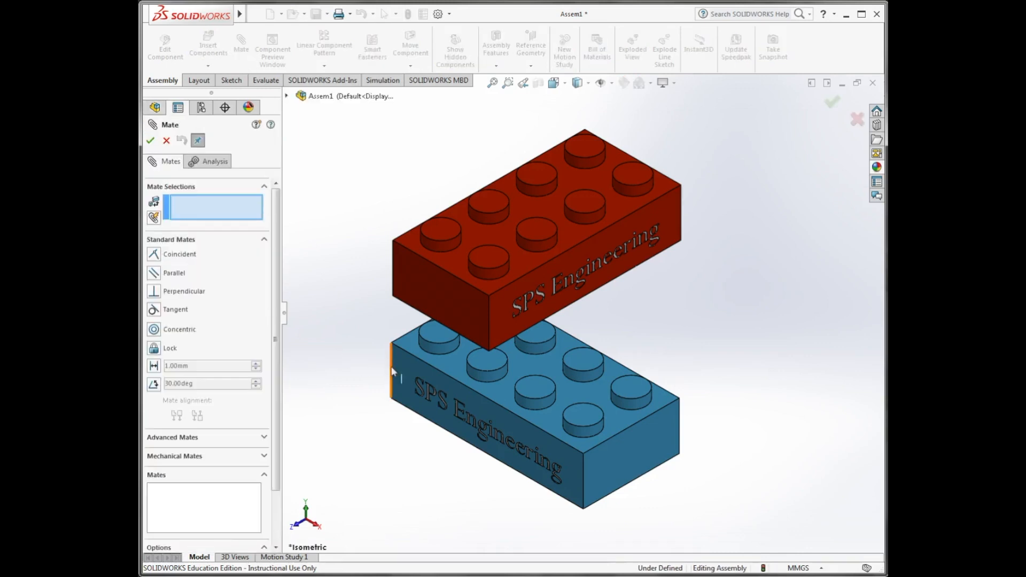
click(430, 342)
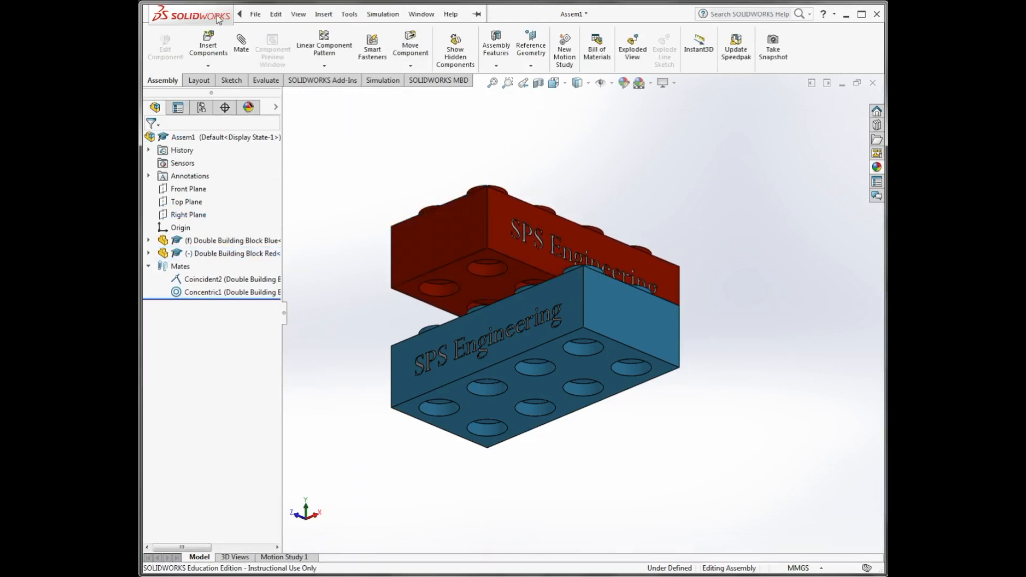
click(240, 45)
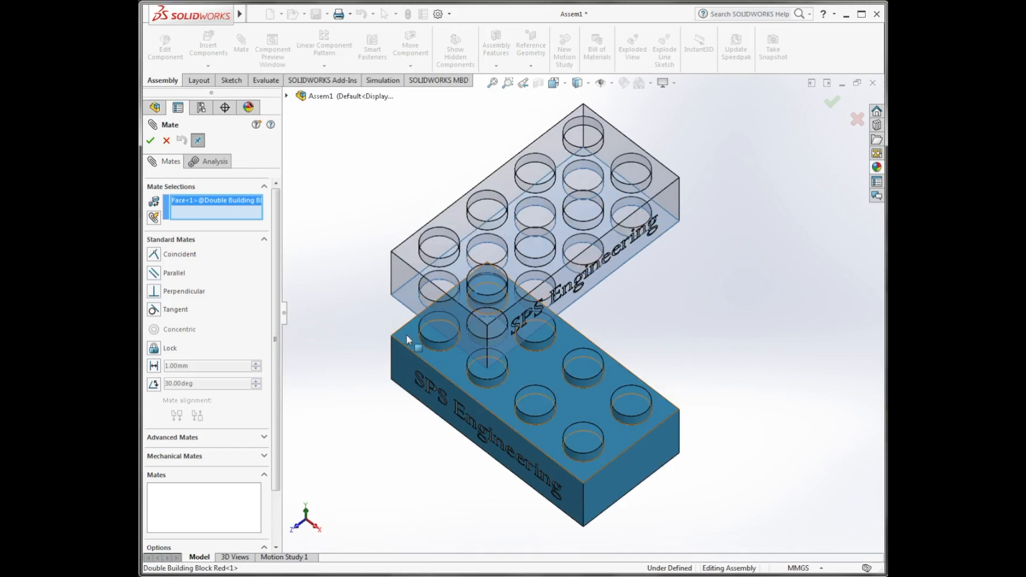
mouse_move(409, 341)
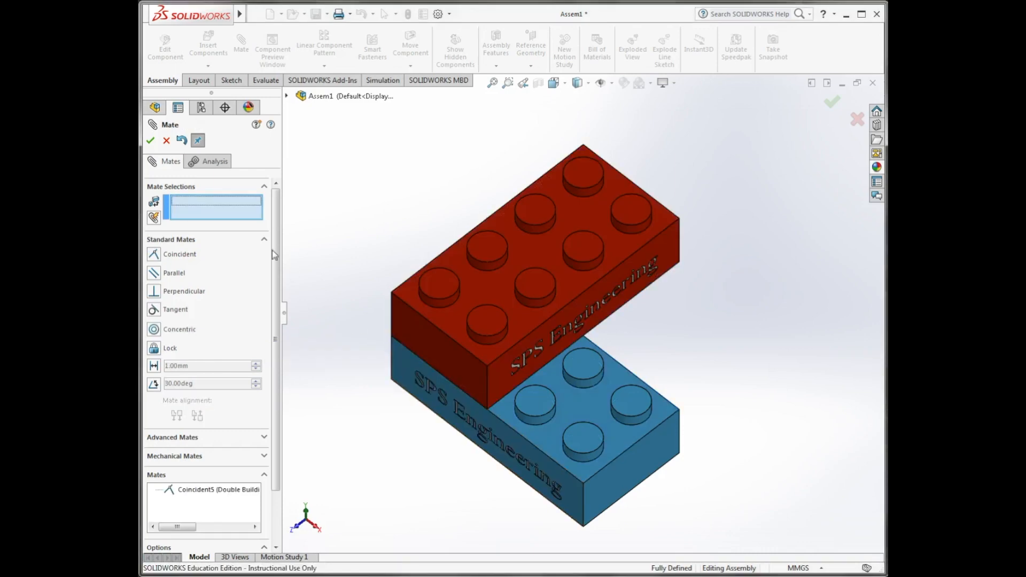
mouse_move(151, 141)
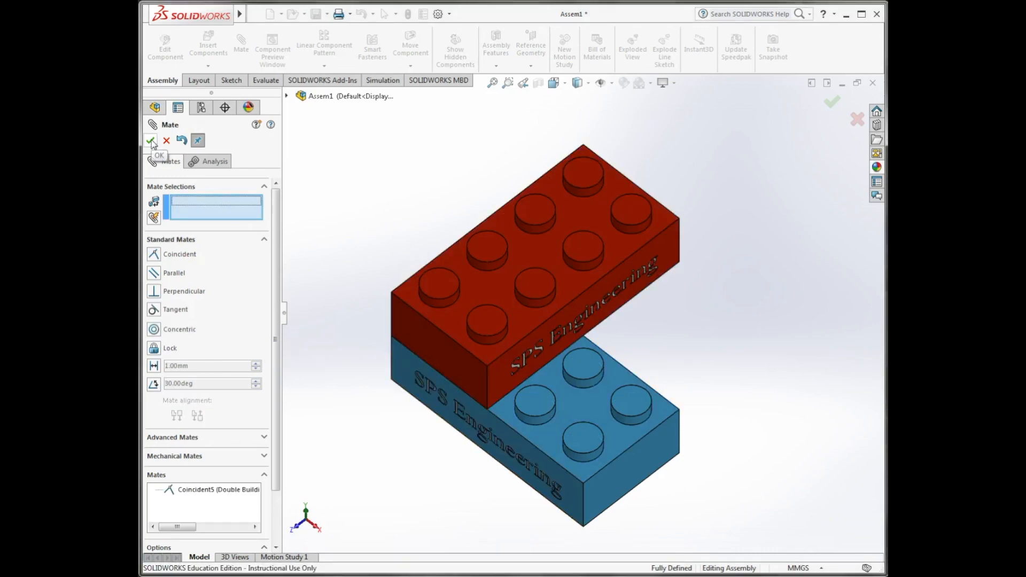
click(152, 141)
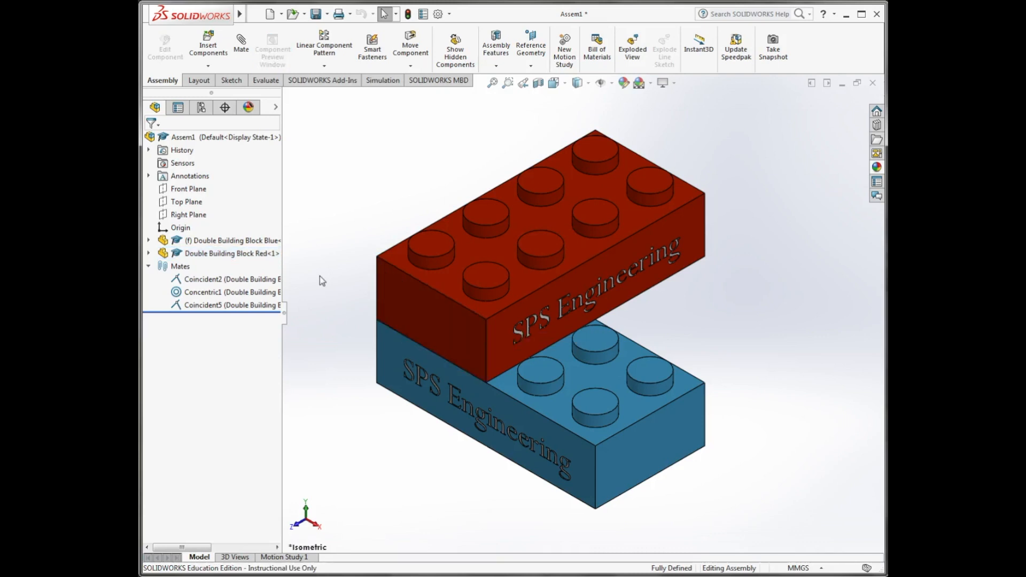
mouse_move(333, 278)
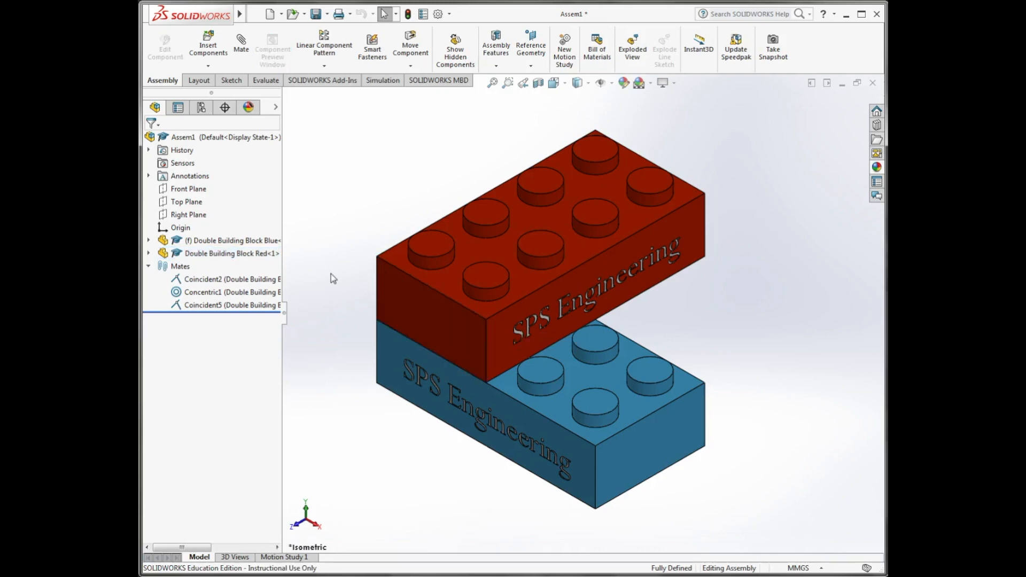
mouse_move(353, 161)
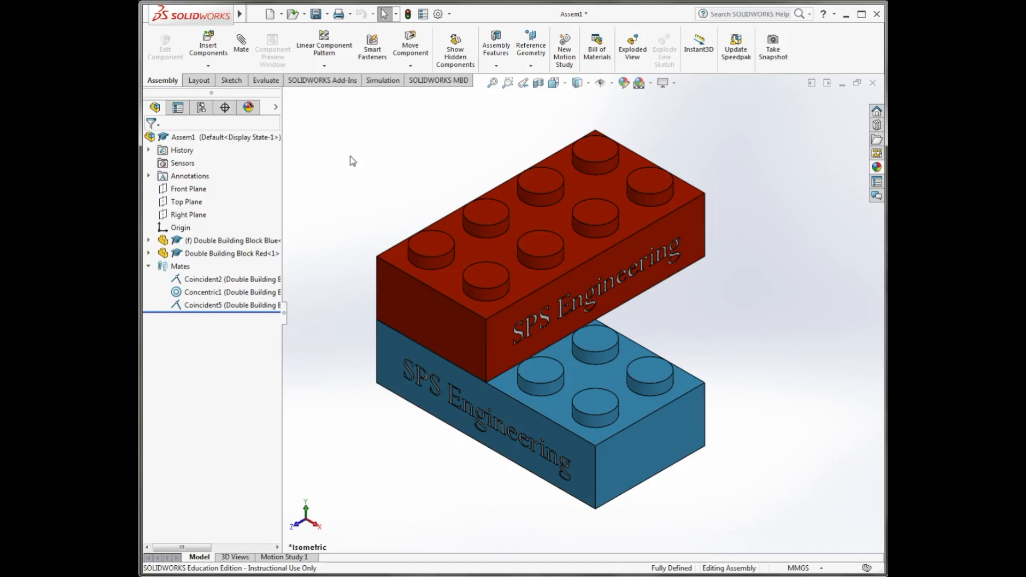
- Insert the Building Block Green part and place it beside the red block
click(207, 45)
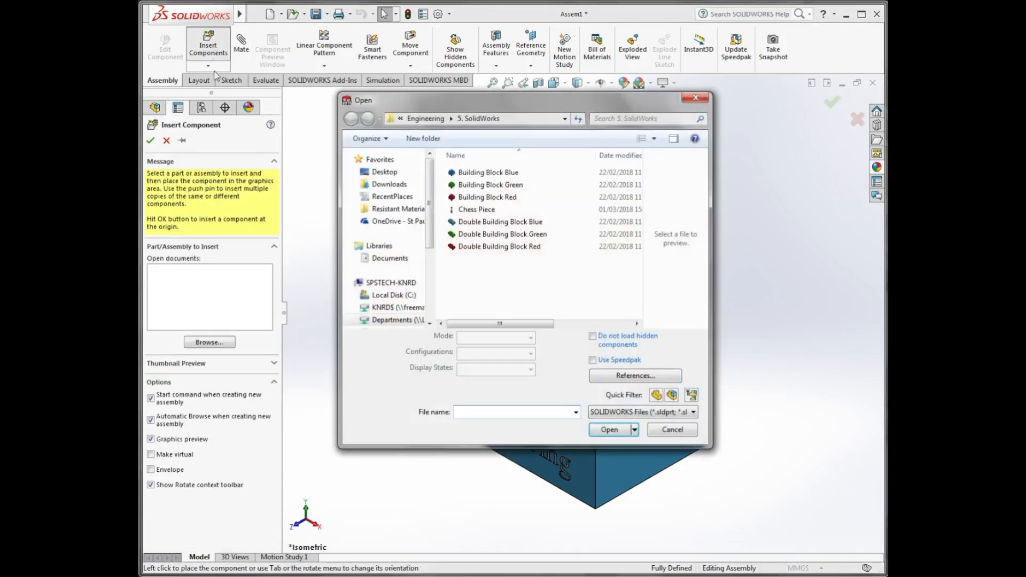
click(491, 185)
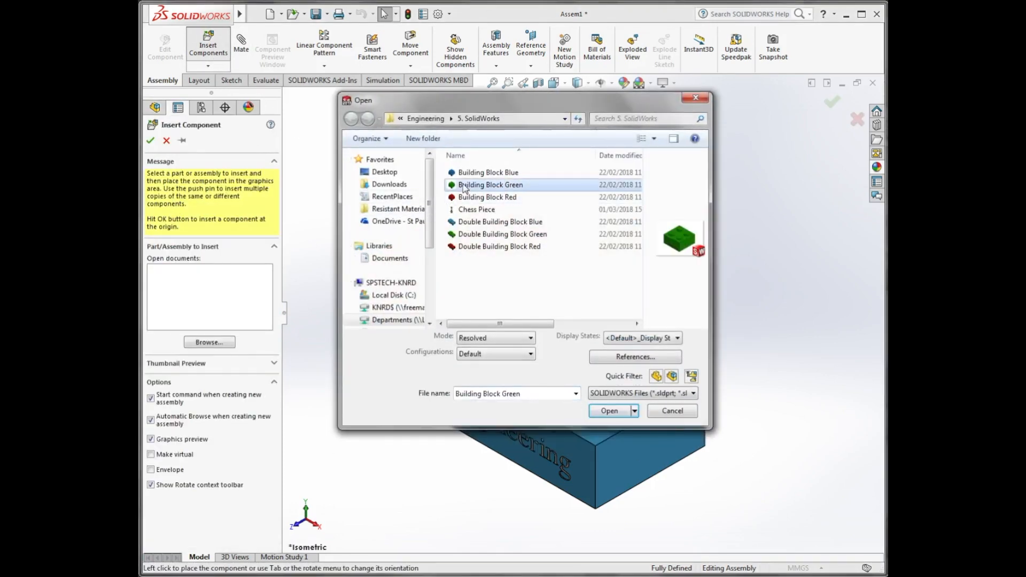
click(614, 411)
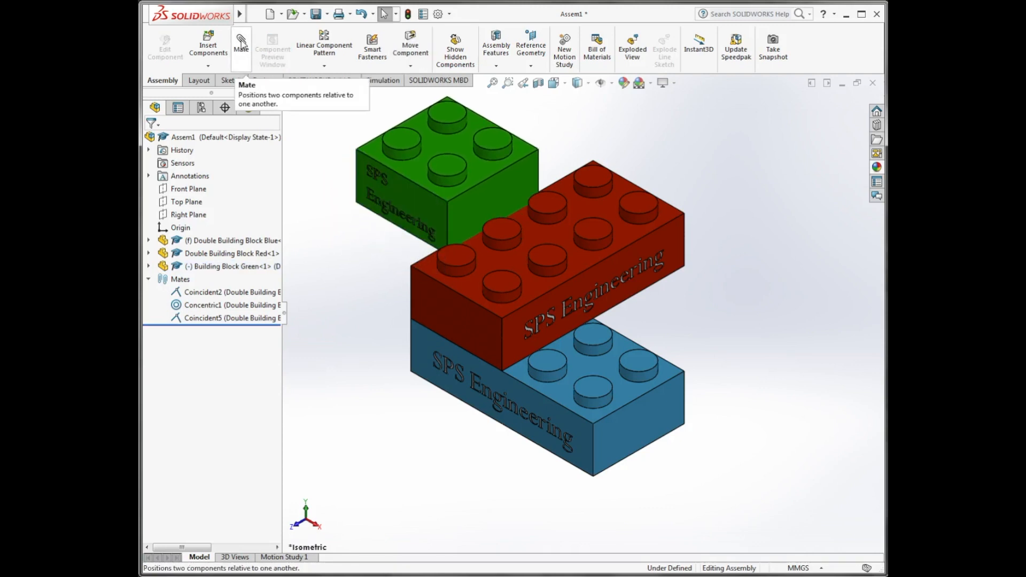
- Add two Coincident mates seating the green block on the red block's studs, fully defining the assembly
click(240, 38)
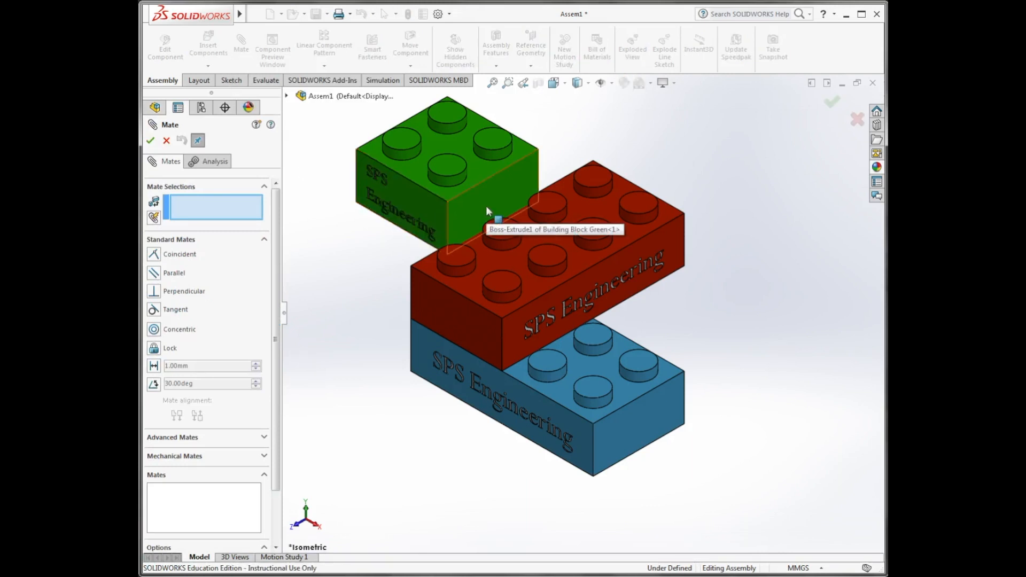
click(492, 210)
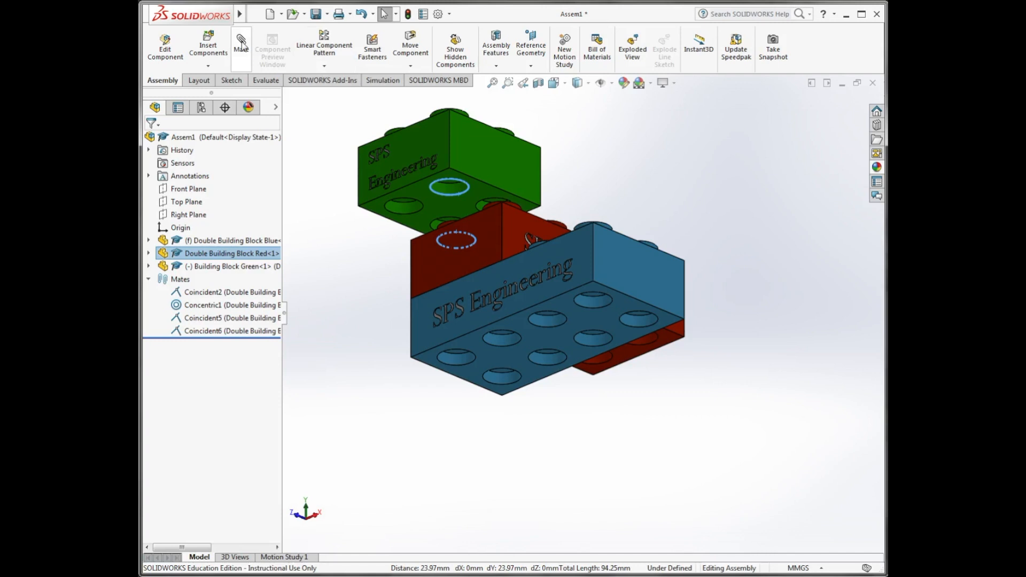
click(240, 45)
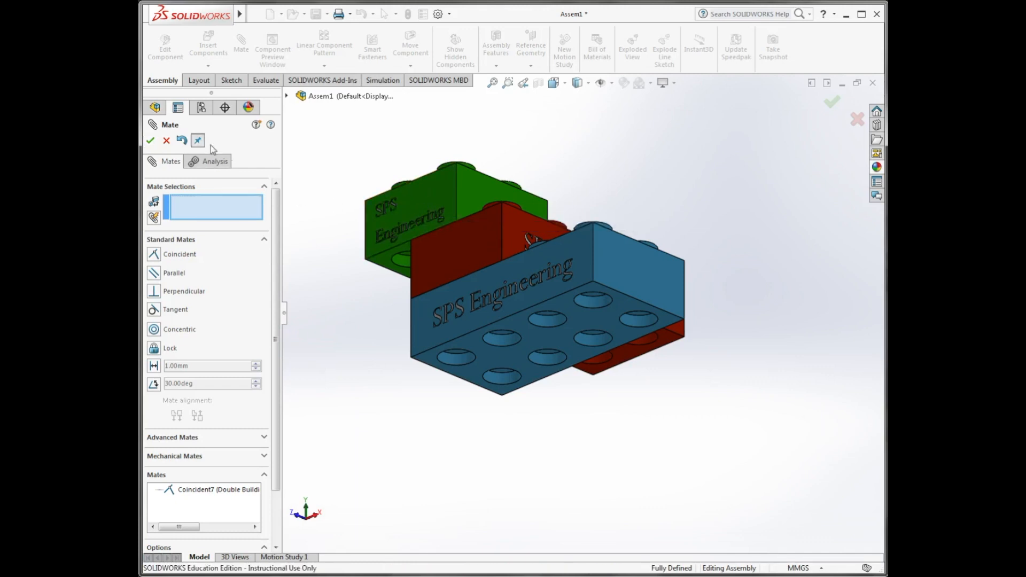
mouse_move(150, 141)
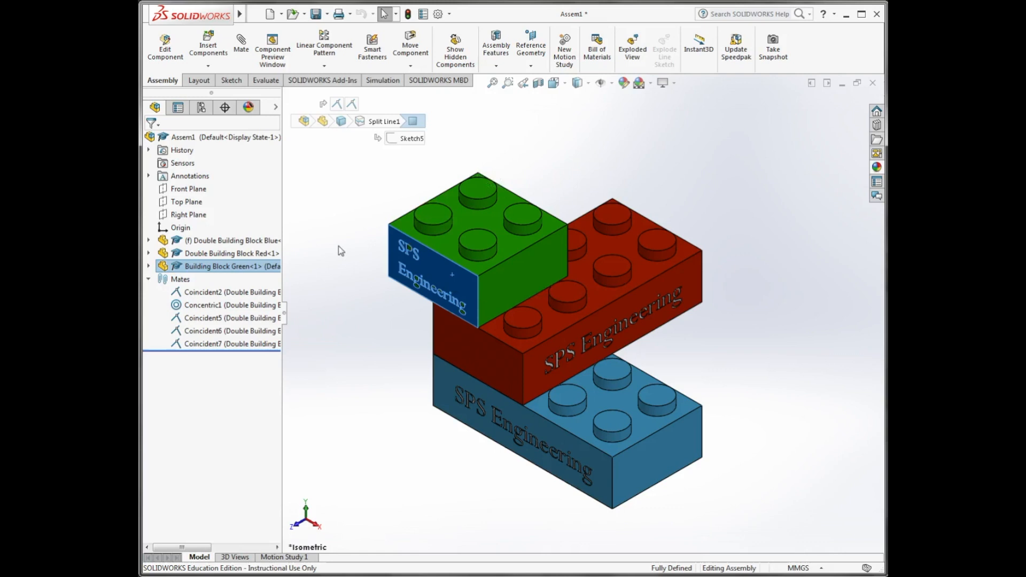
click(520, 280)
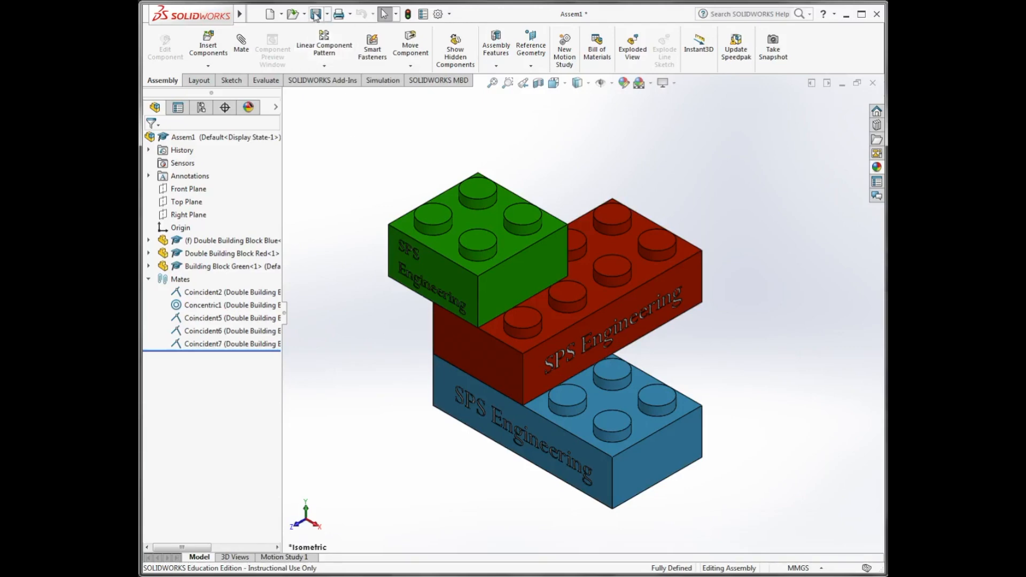
- Start Save As for the assembly and browse the computer's drive list for a destination
click(318, 14)
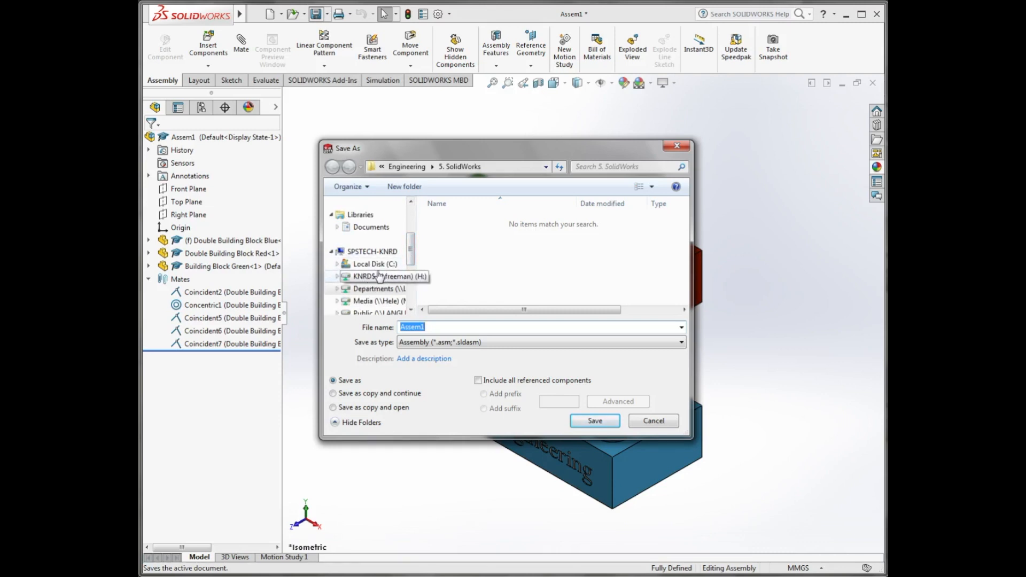
click(370, 251)
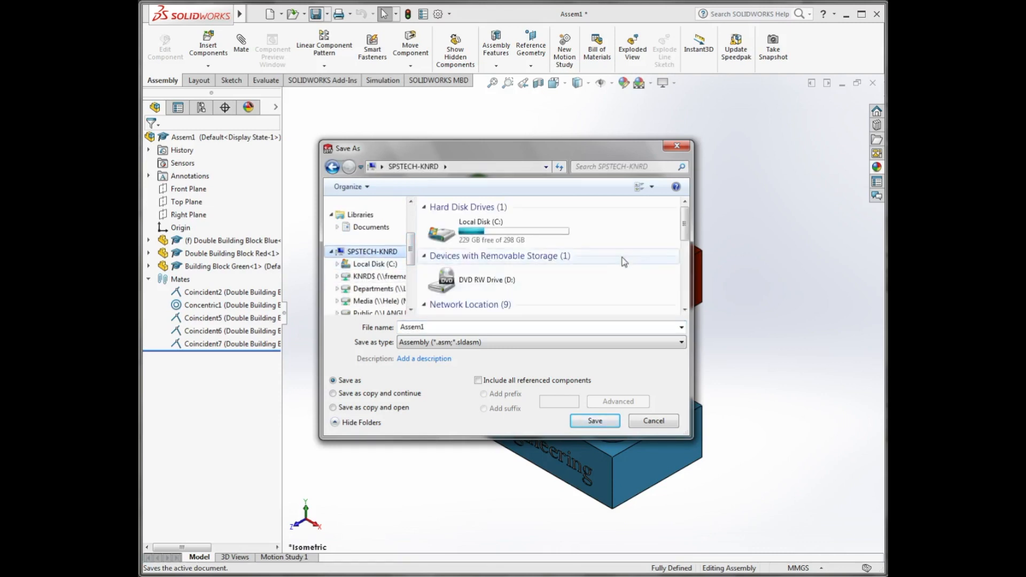
scroll(down, 3)
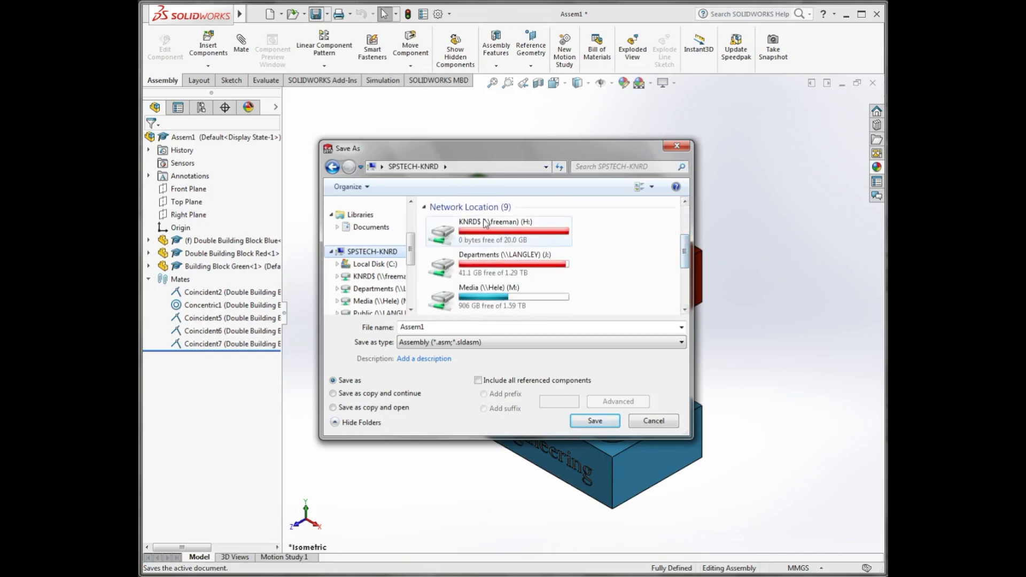